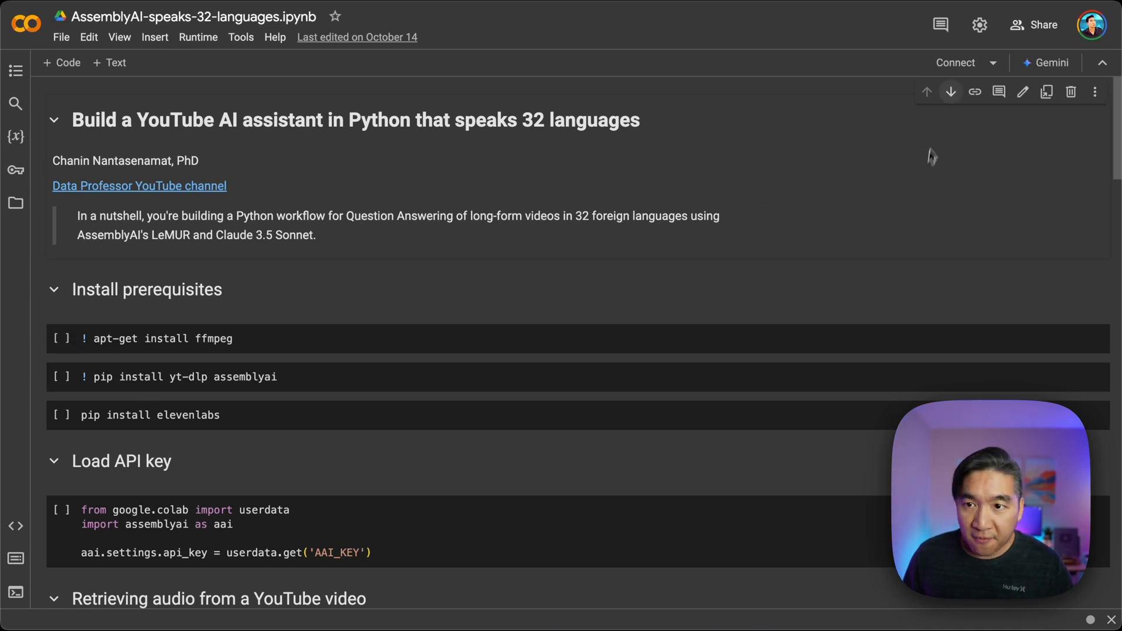
Connect the runtime and run the ffmpeg, yt-dlp/assemblyai and elevenlabs install cells.
{"action": "left_click", "coordinate": [955, 62]}
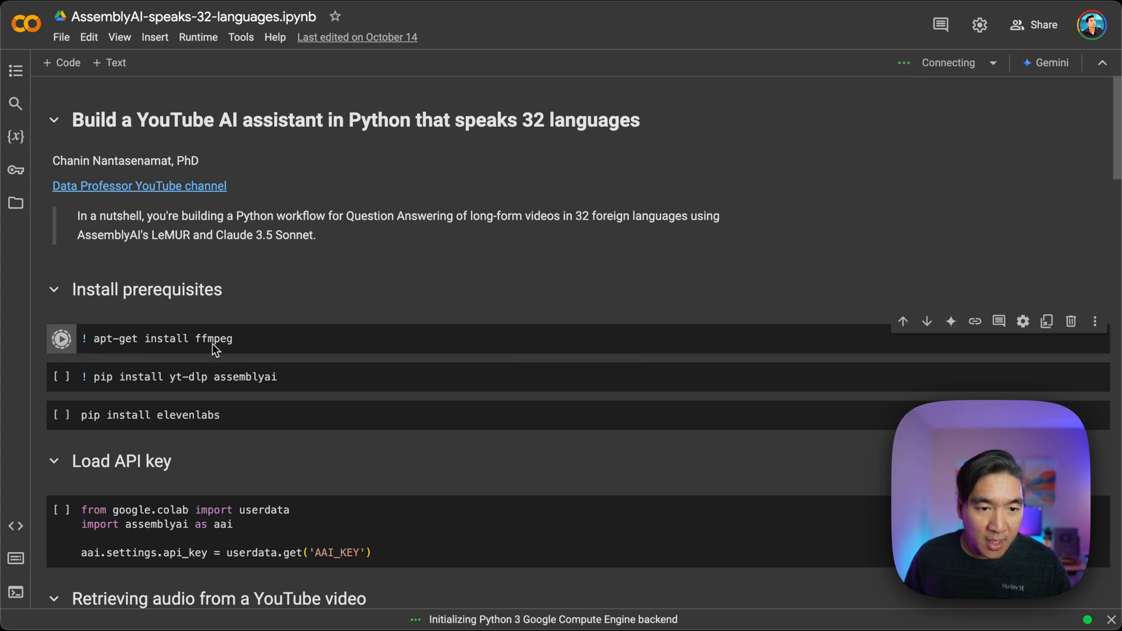
{"action": "left_click", "coordinate": [61, 339]}
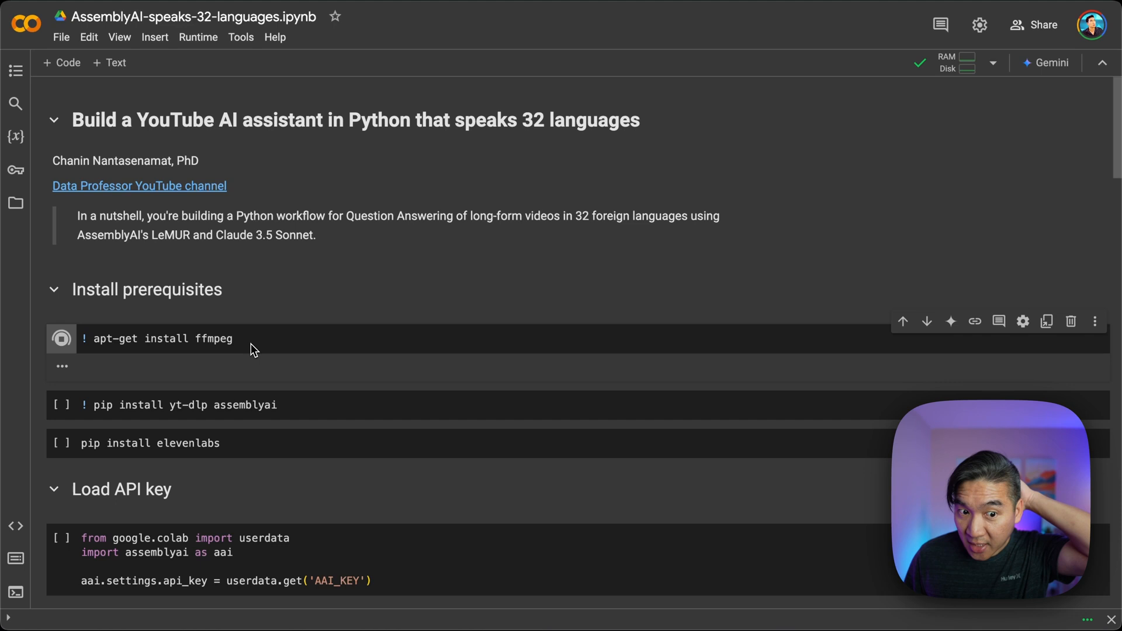
{"action": "left_click", "coordinate": [61, 339]}
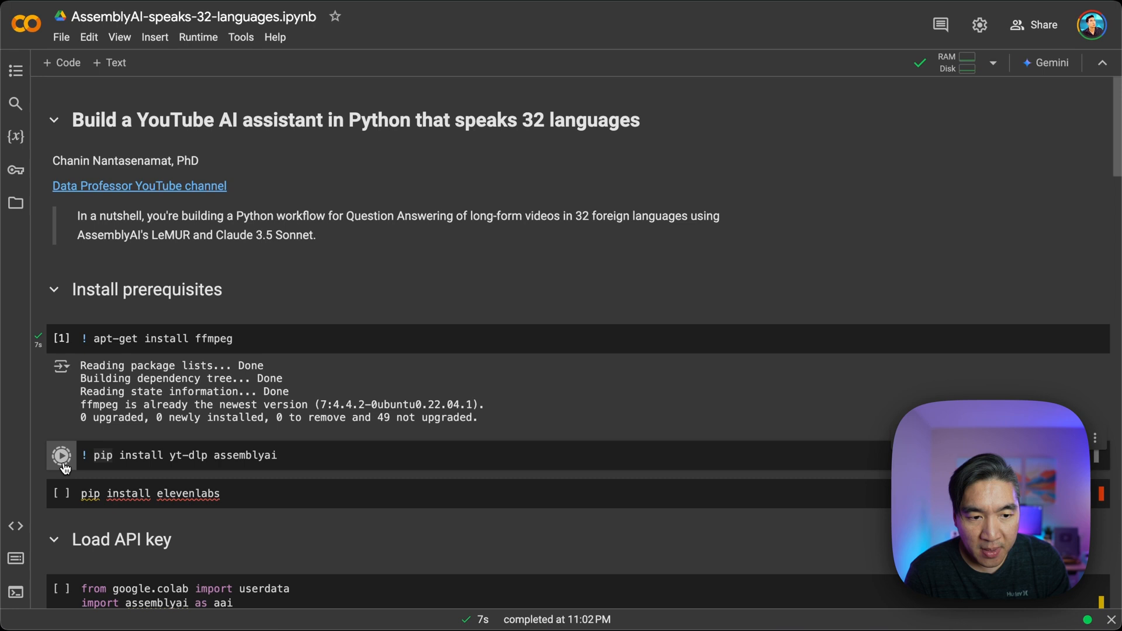
{"action": "left_click", "coordinate": [61, 456]}
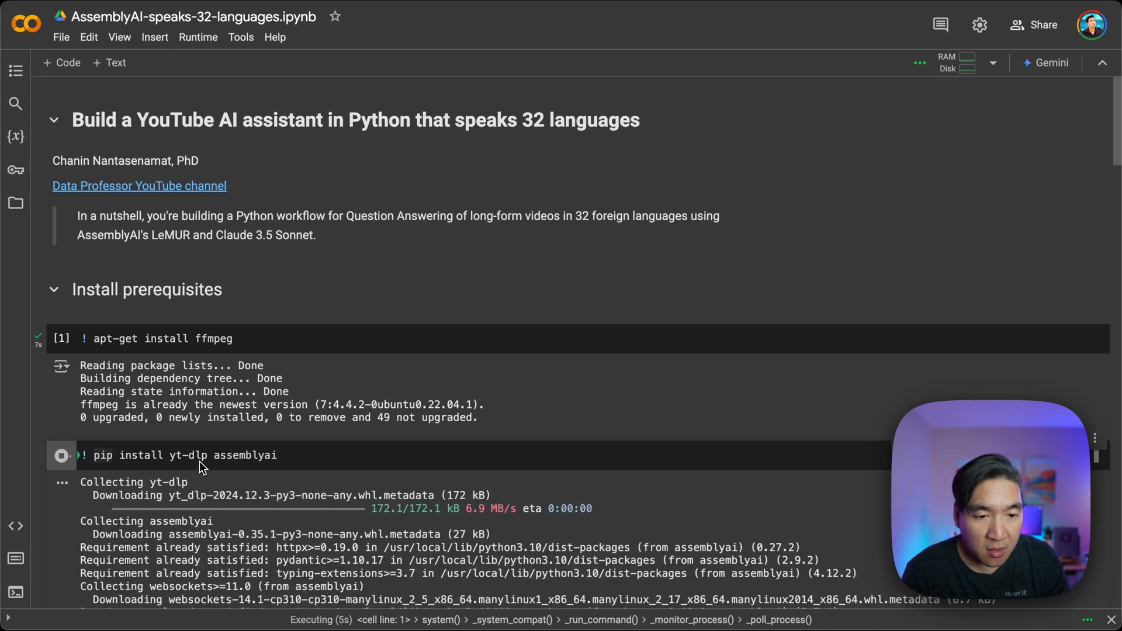
{"action": "mouse_move", "coordinate": [250, 484]}
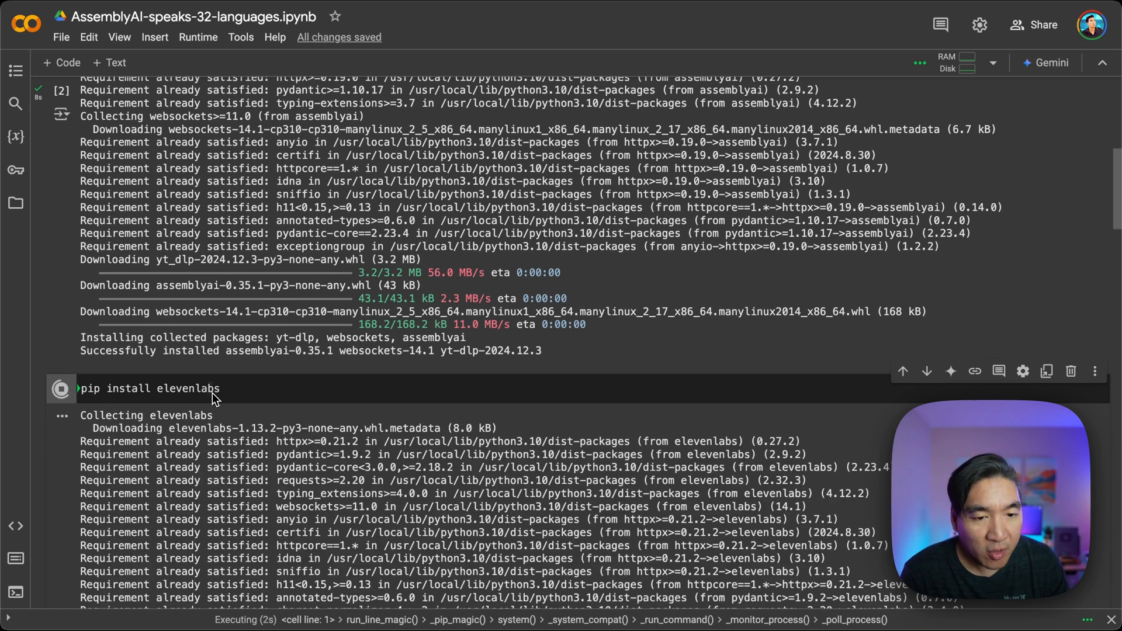
Run the Load API key cell and grant it access to the AAI_KEY secret.
{"action": "scroll", "scroll_direction": "down", "scroll_amount": 3}
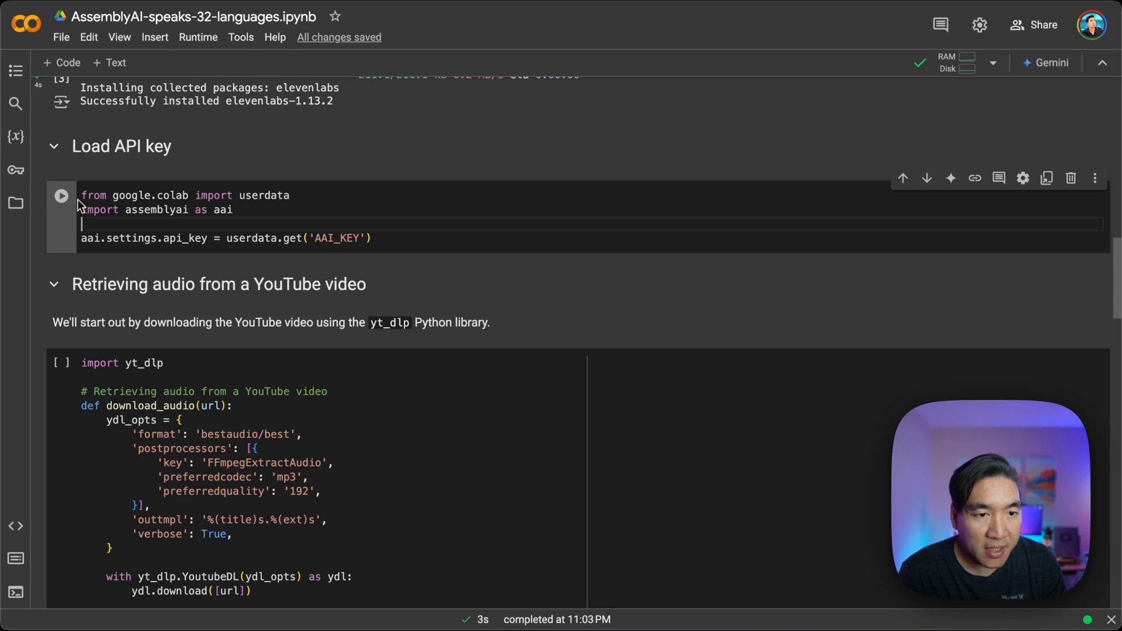
{"action": "left_click", "coordinate": [60, 196]}
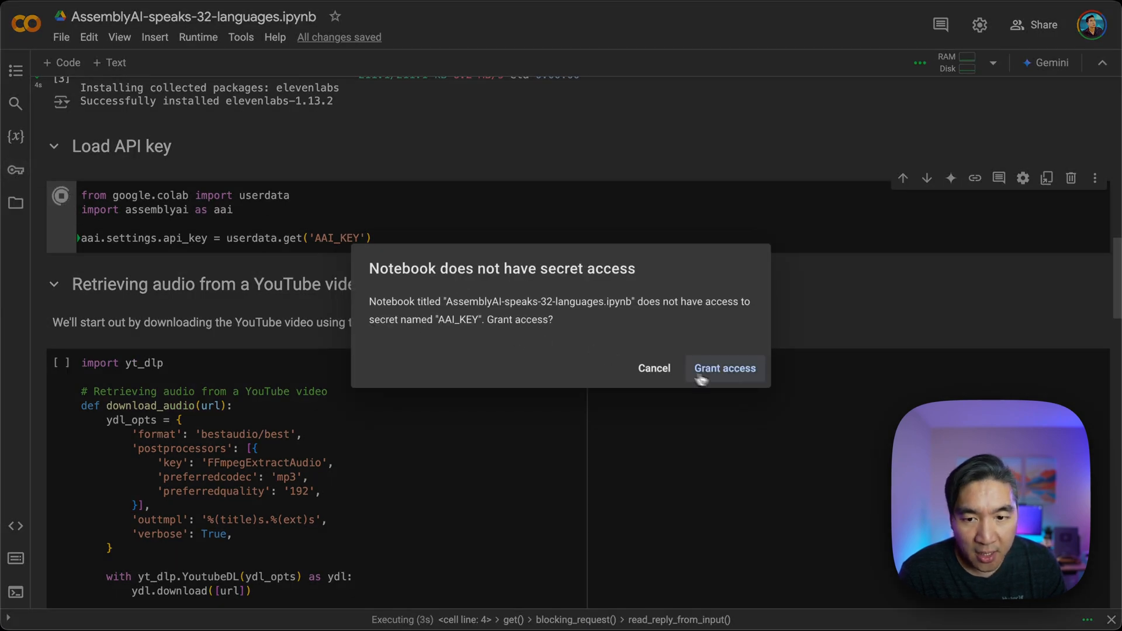
{"action": "left_click", "coordinate": [725, 368]}
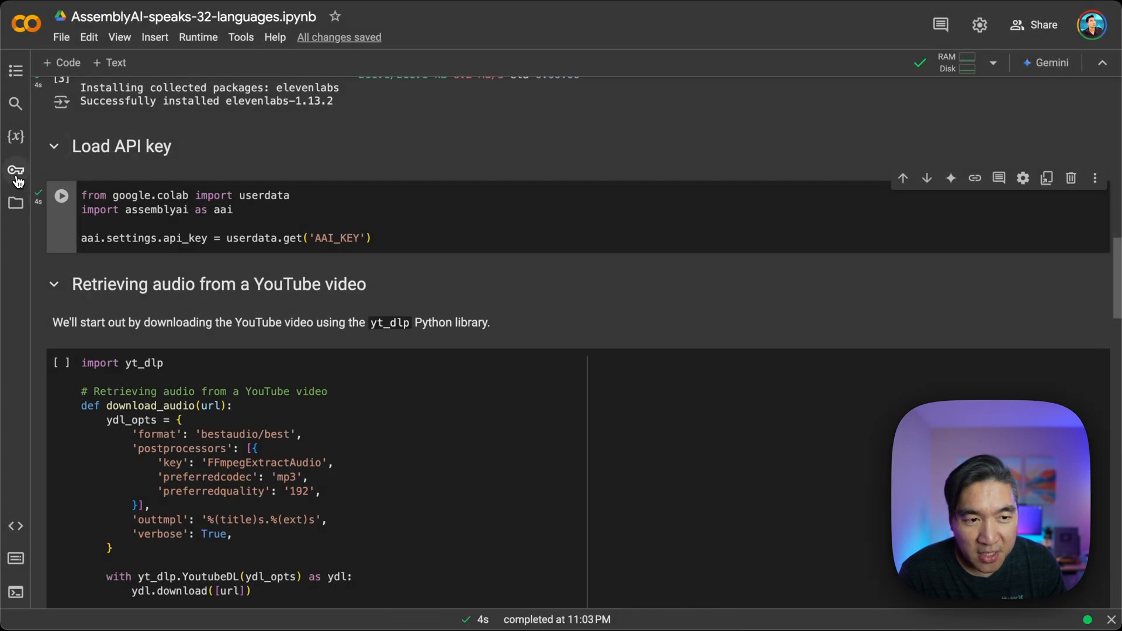
Enable notebook access for the ELEVENLABS secret in the Secrets sidebar.
{"action": "left_click", "coordinate": [17, 171]}
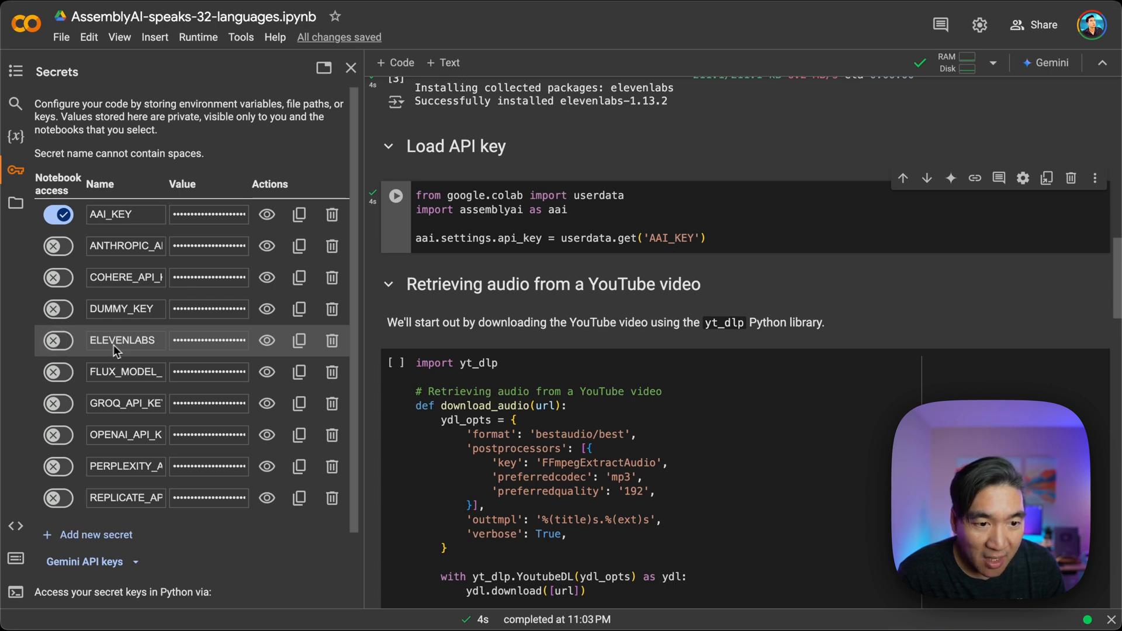
{"action": "left_click", "coordinate": [57, 340]}
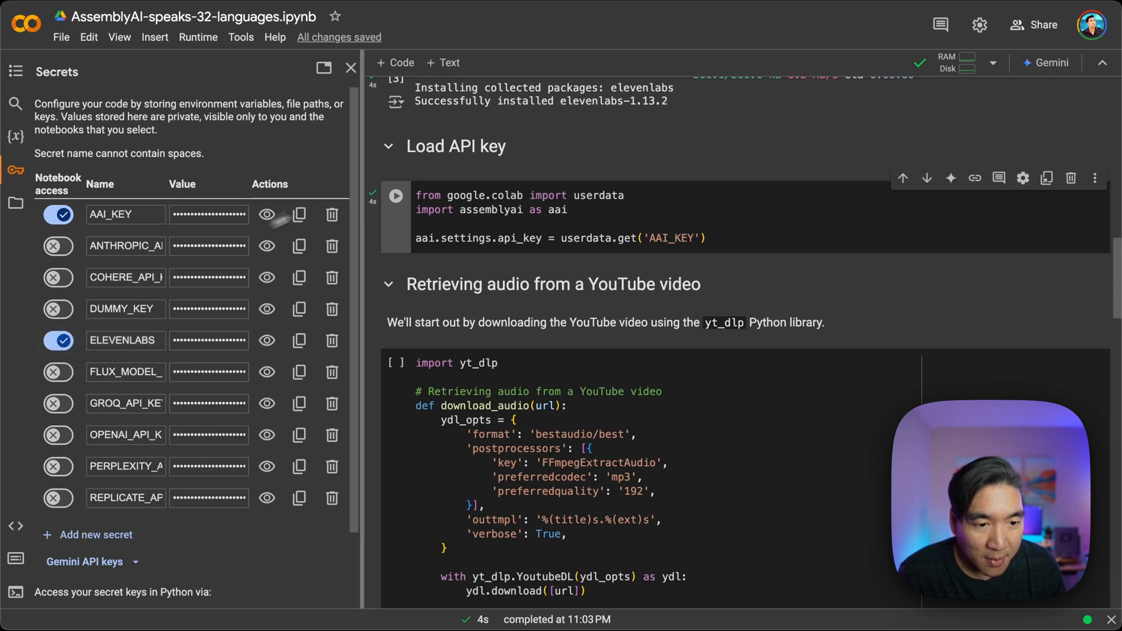
{"action": "left_click", "coordinate": [351, 68]}
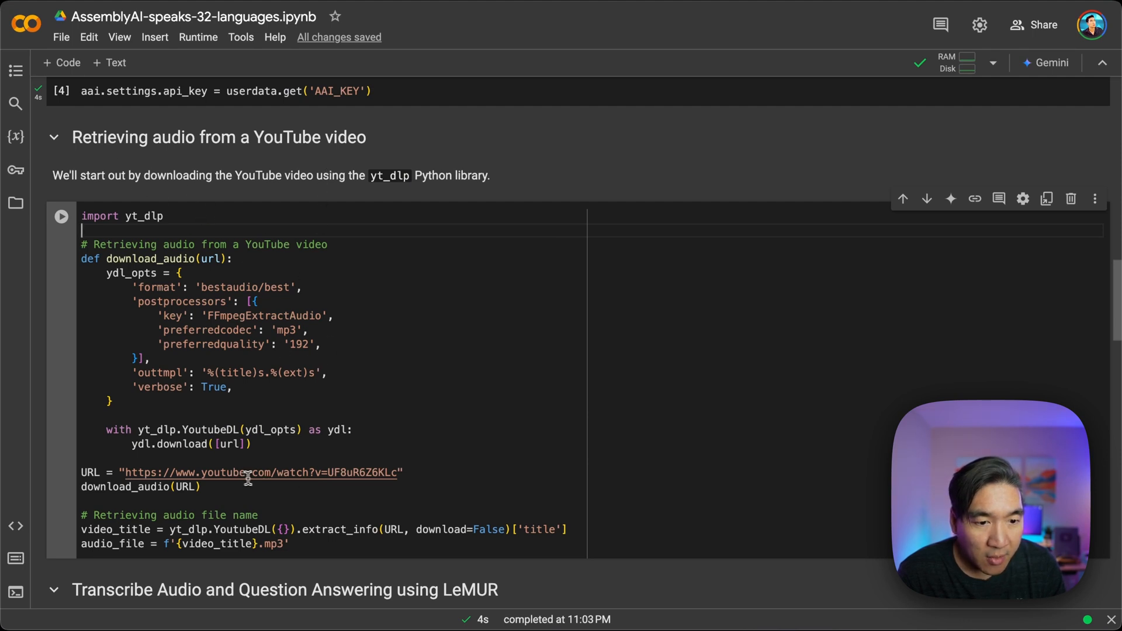
Run the yt-dlp cell to download Steve Jobs' 2005 Stanford address as an MP3.
{"action": "left_click", "coordinate": [61, 216]}
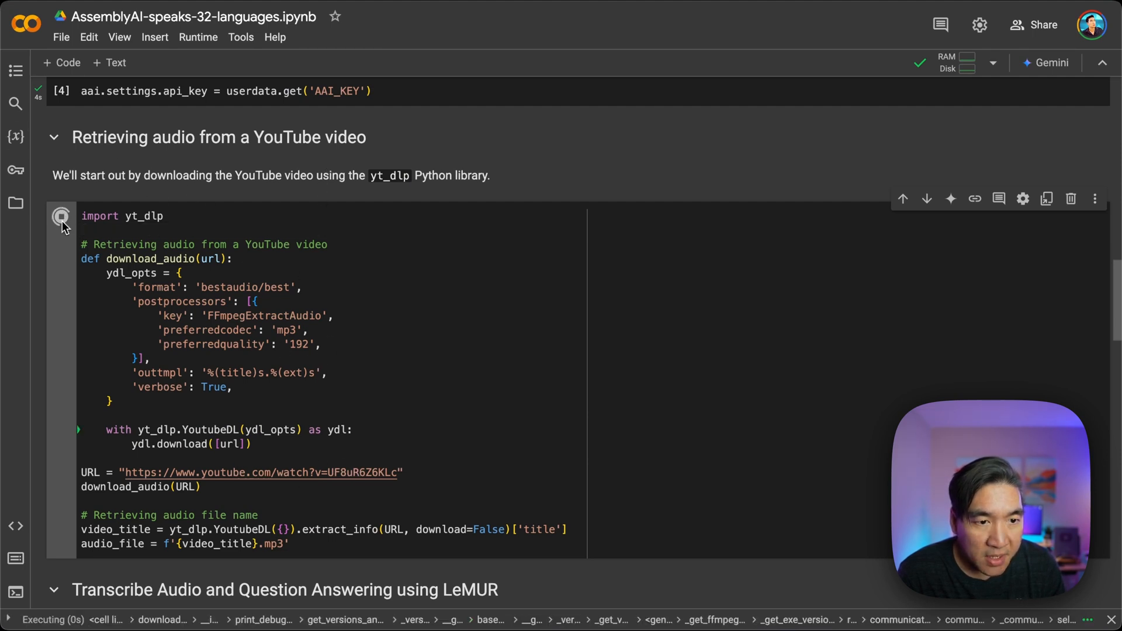
{"action": "left_click", "coordinate": [61, 216]}
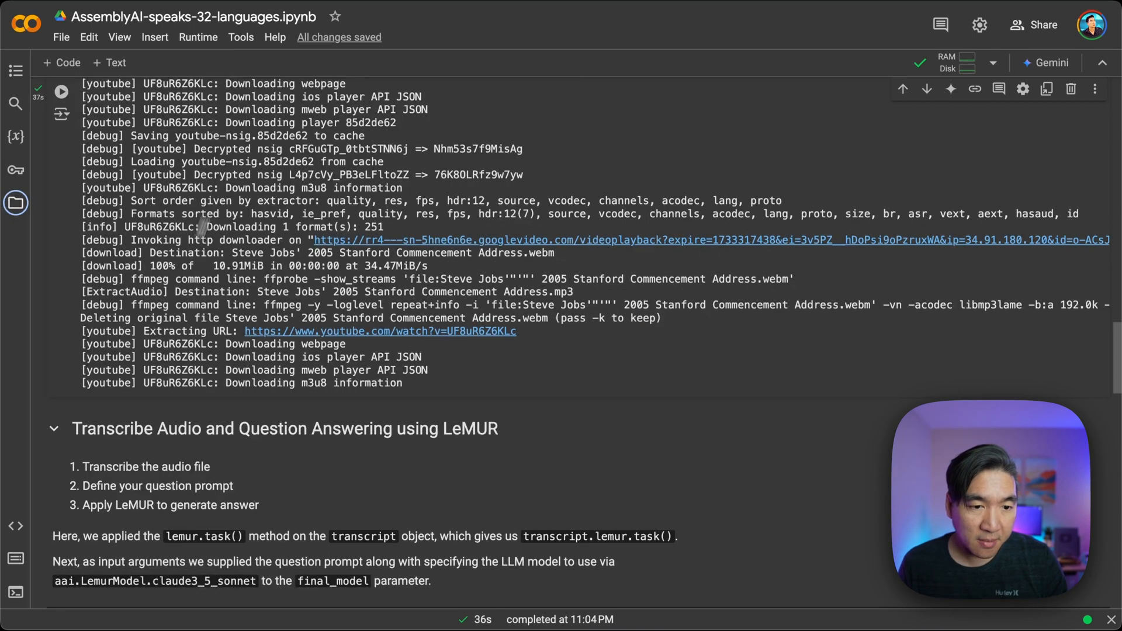
Run the transcription and LeMUR cell asking for Jobs' five key messages in Korean.
{"action": "scroll", "scroll_direction": "down", "scroll_amount": 3}
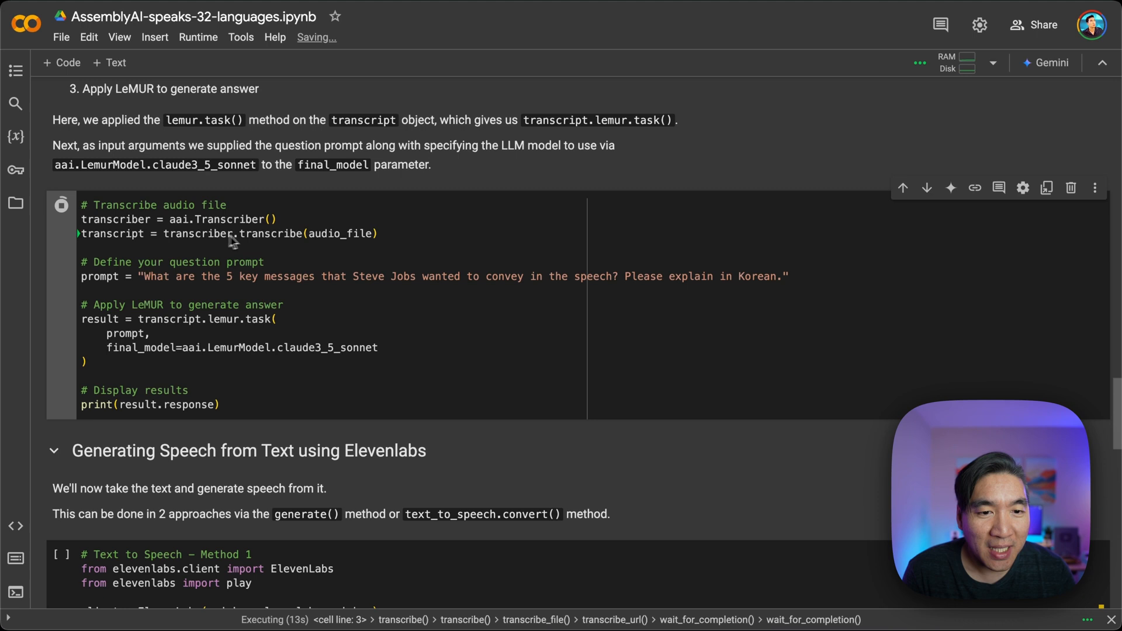
{"action": "mouse_move", "coordinate": [290, 244]}
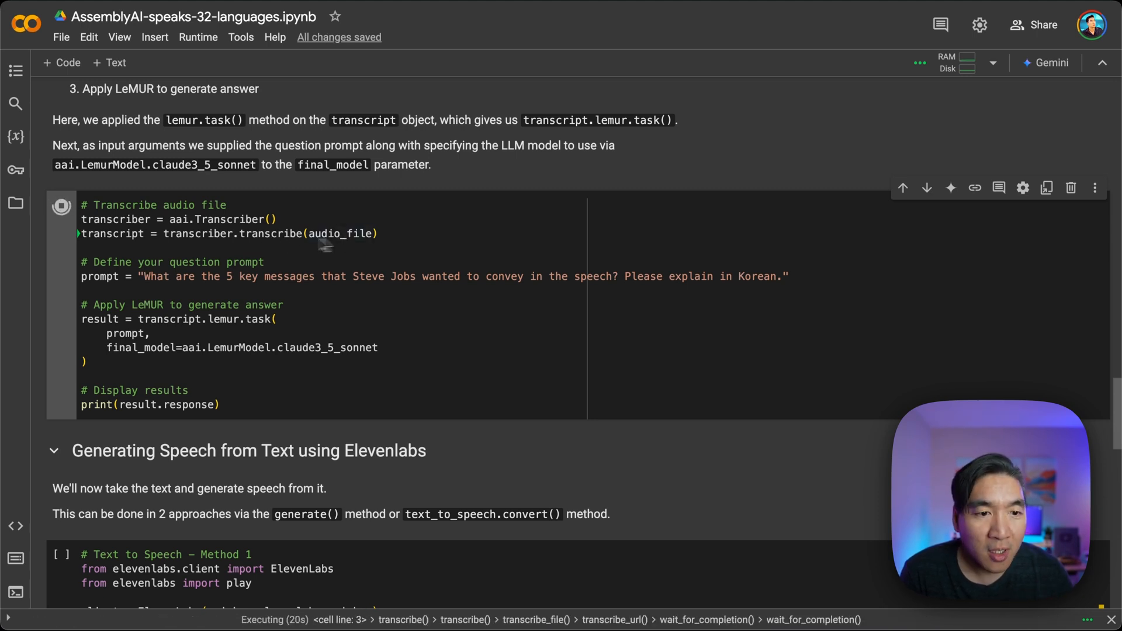
{"action": "mouse_move", "coordinate": [163, 297]}
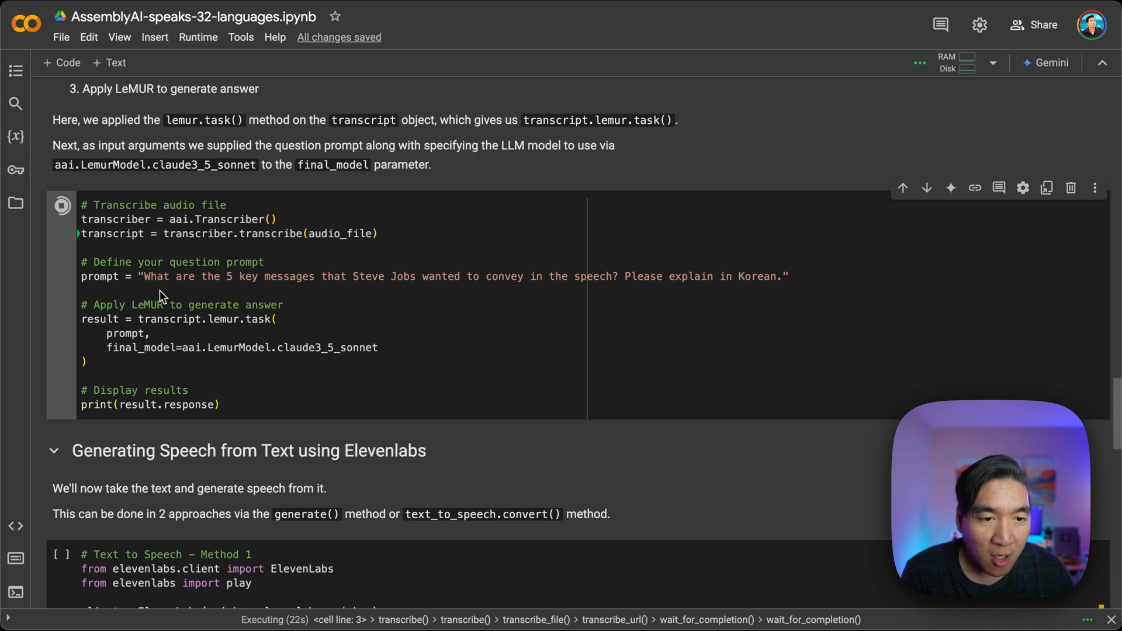
{"action": "mouse_move", "coordinate": [176, 283]}
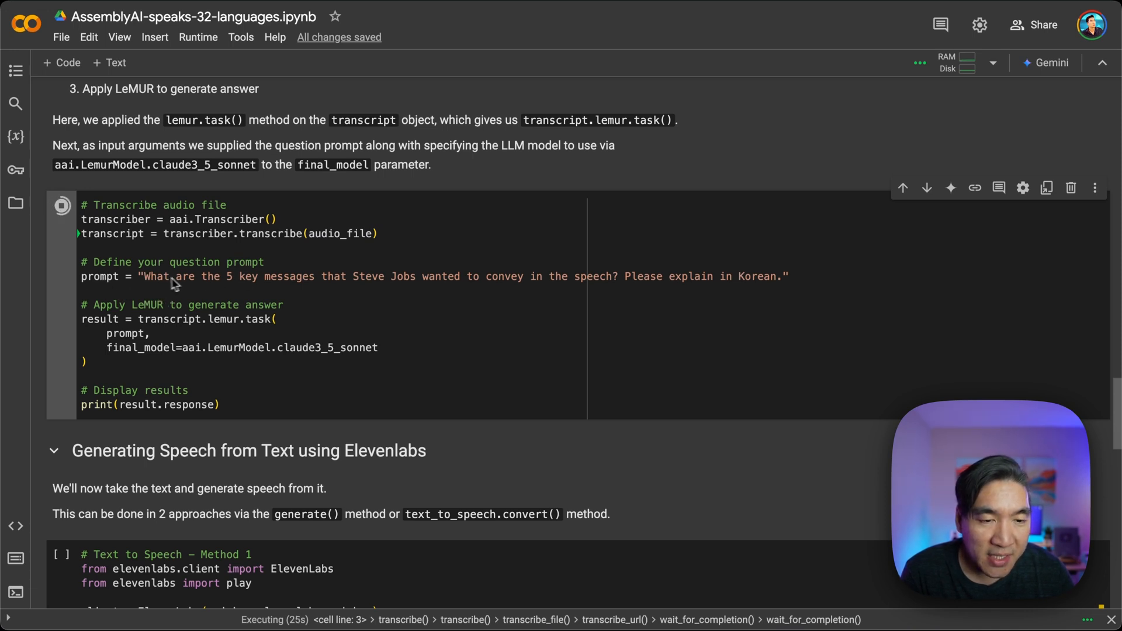
{"action": "mouse_move", "coordinate": [323, 279]}
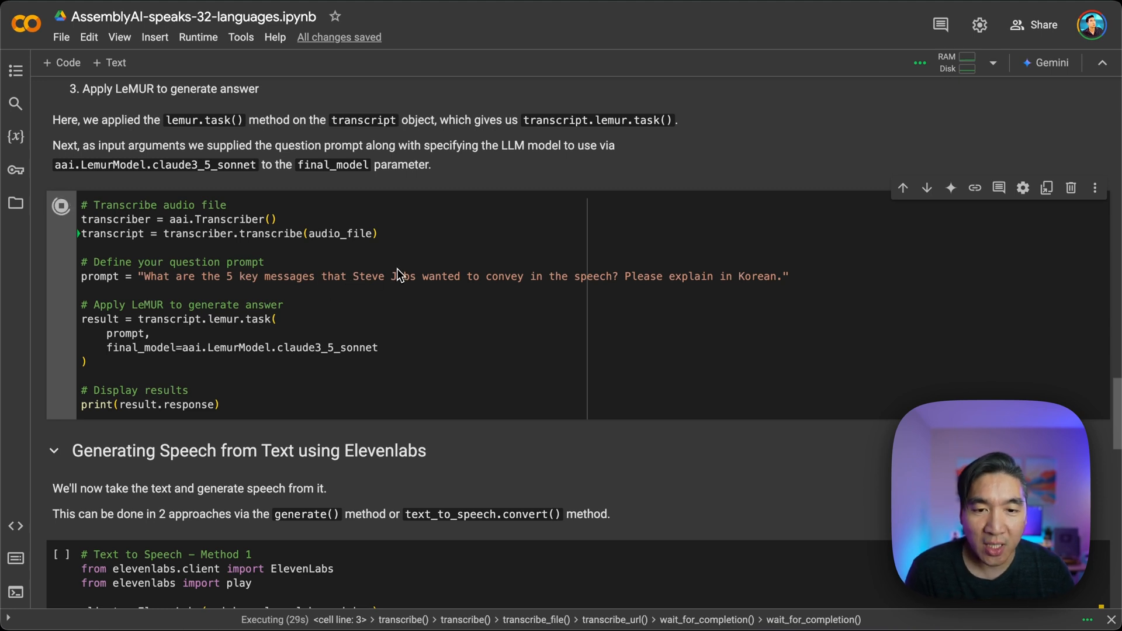
{"action": "mouse_move", "coordinate": [542, 289]}
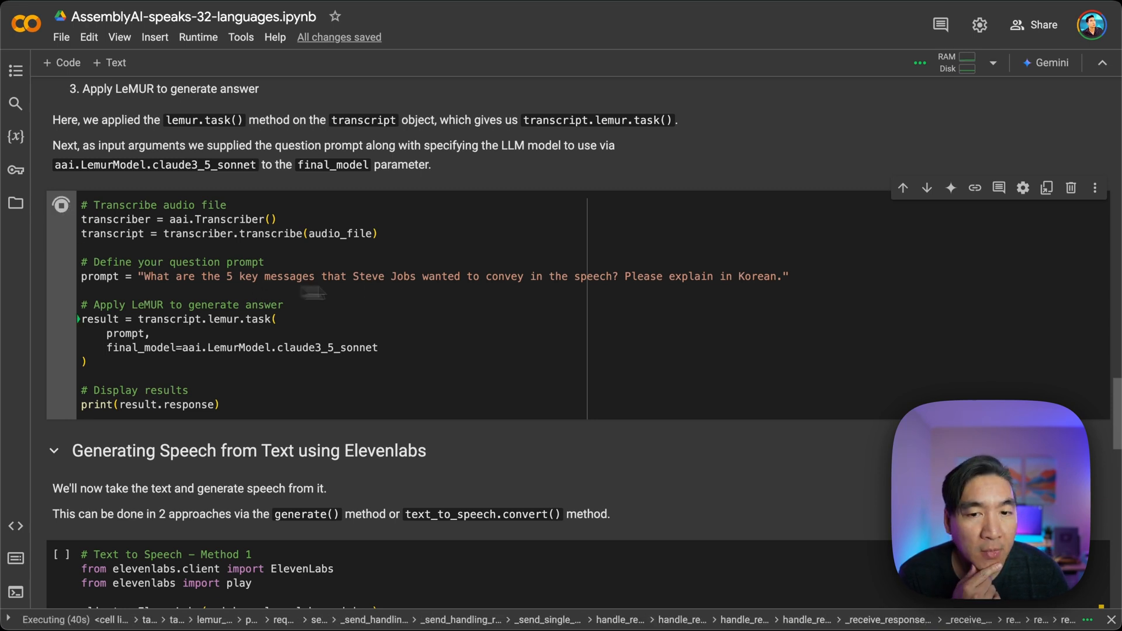
{"action": "mouse_move", "coordinate": [759, 285]}
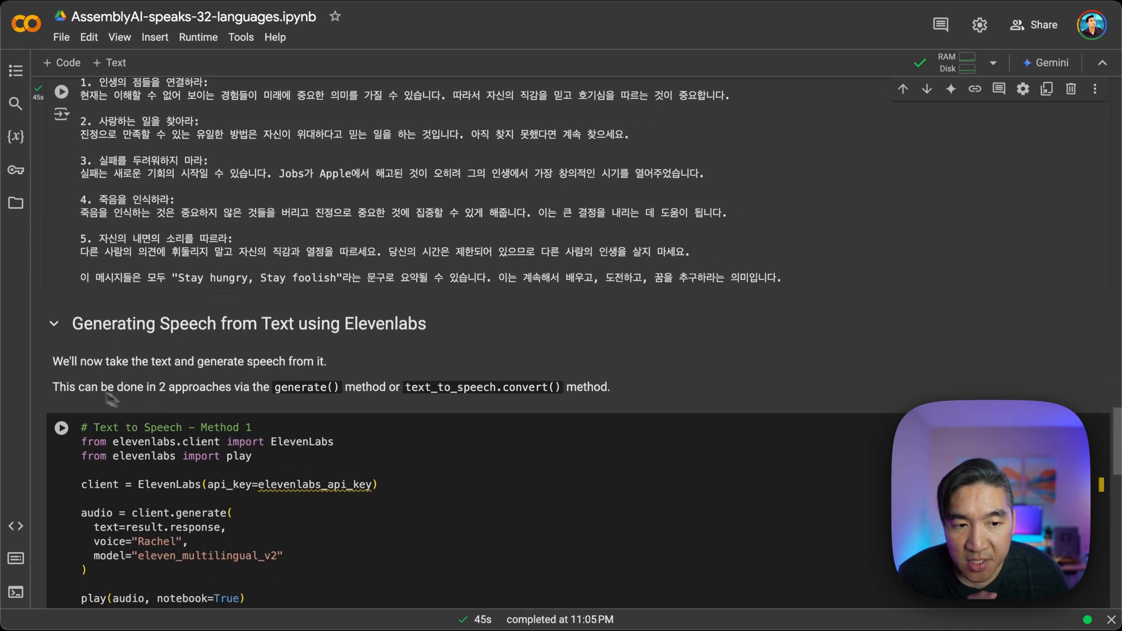
{"action": "mouse_move", "coordinate": [134, 367]}
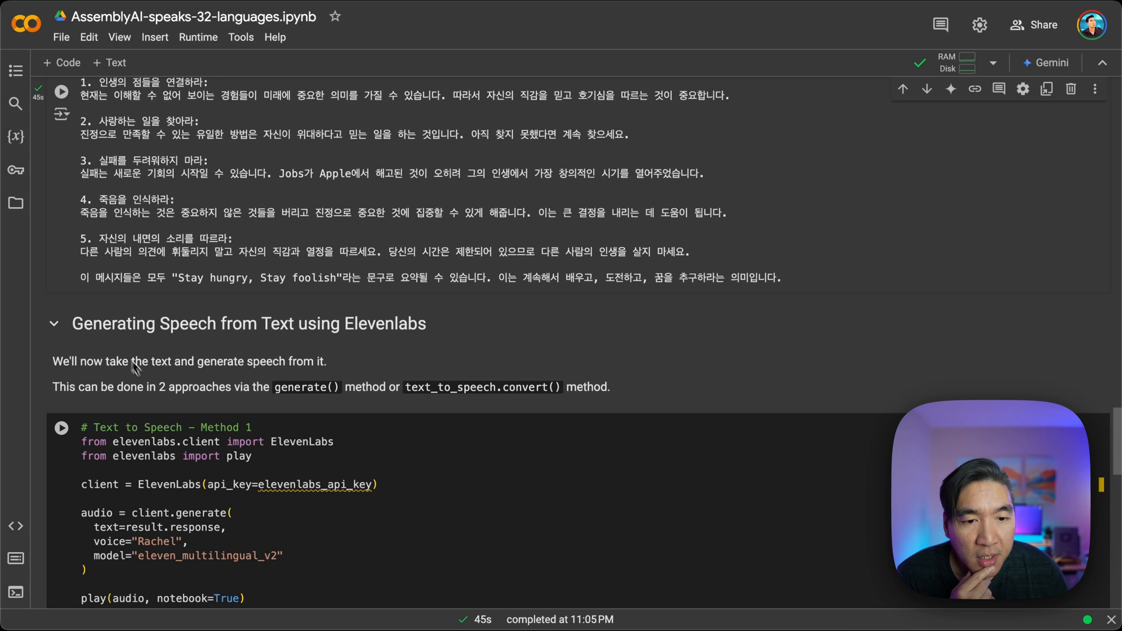
Run Text to Speech – Method 1 and review its NameError traceback and the Korean output.
{"action": "scroll", "scroll_direction": "down", "scroll_amount": 3}
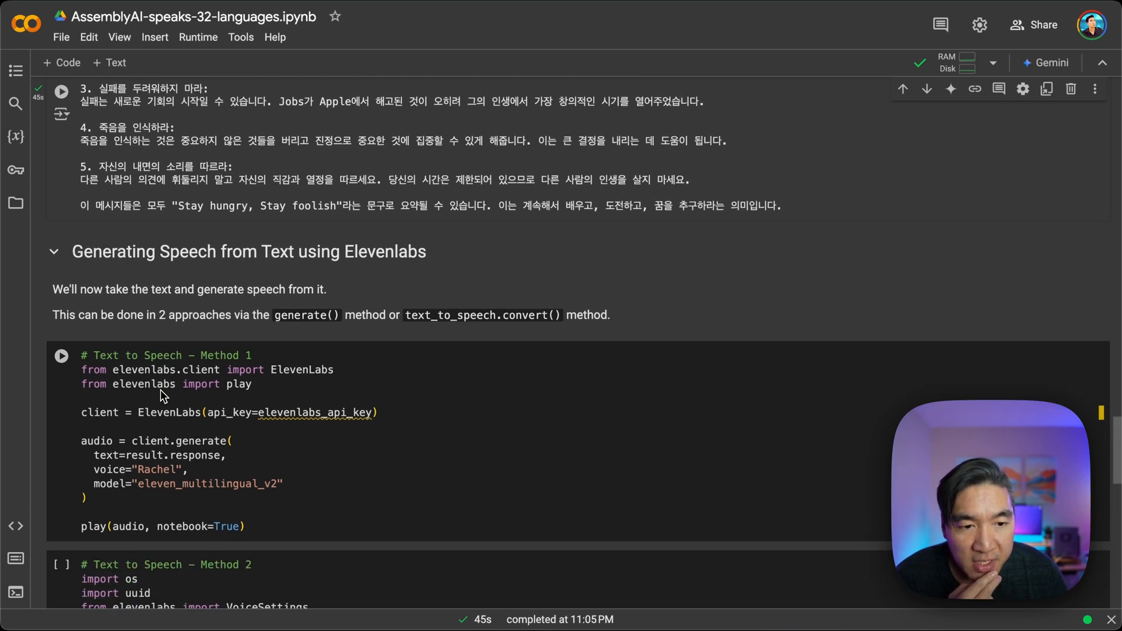
{"action": "mouse_move", "coordinate": [214, 400]}
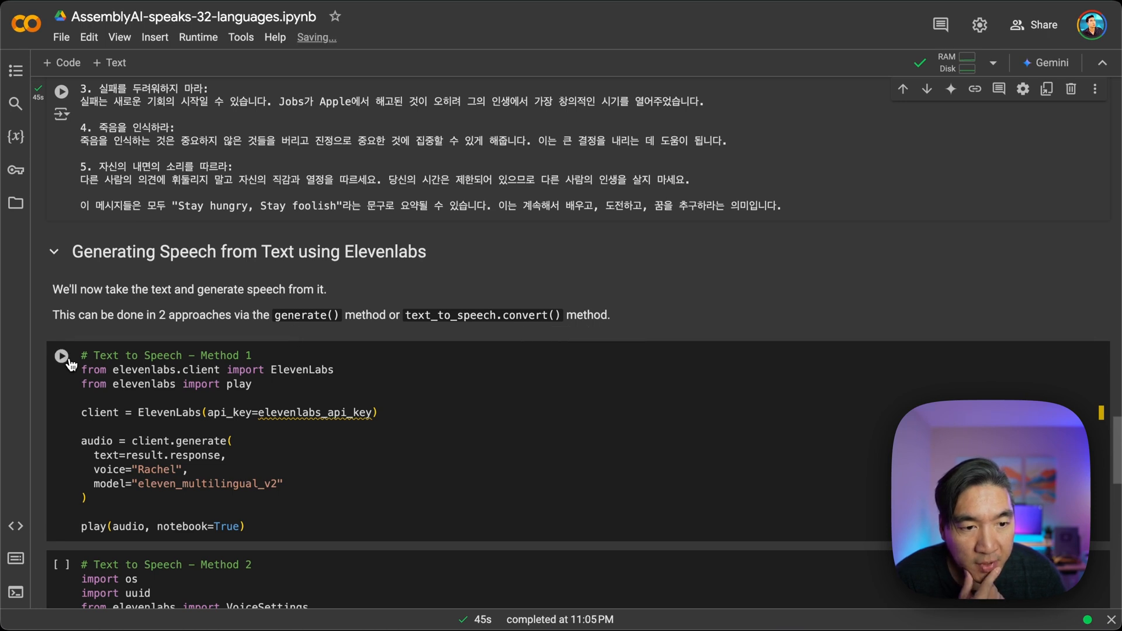
{"action": "left_click", "coordinate": [62, 356]}
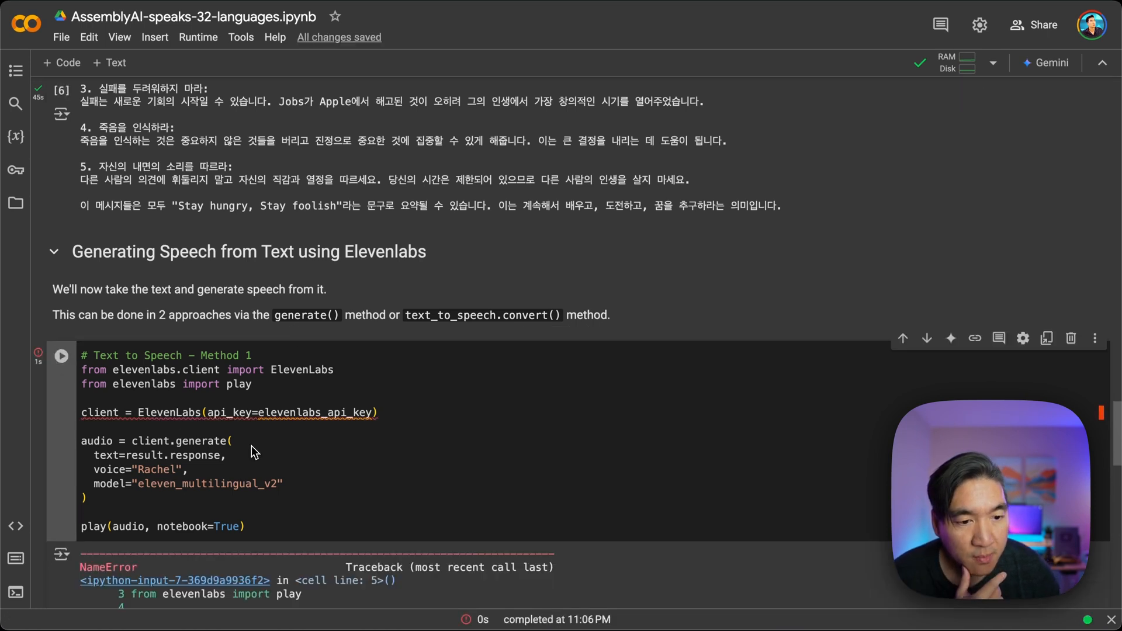
{"action": "scroll", "scroll_direction": "down", "scroll_amount": 3}
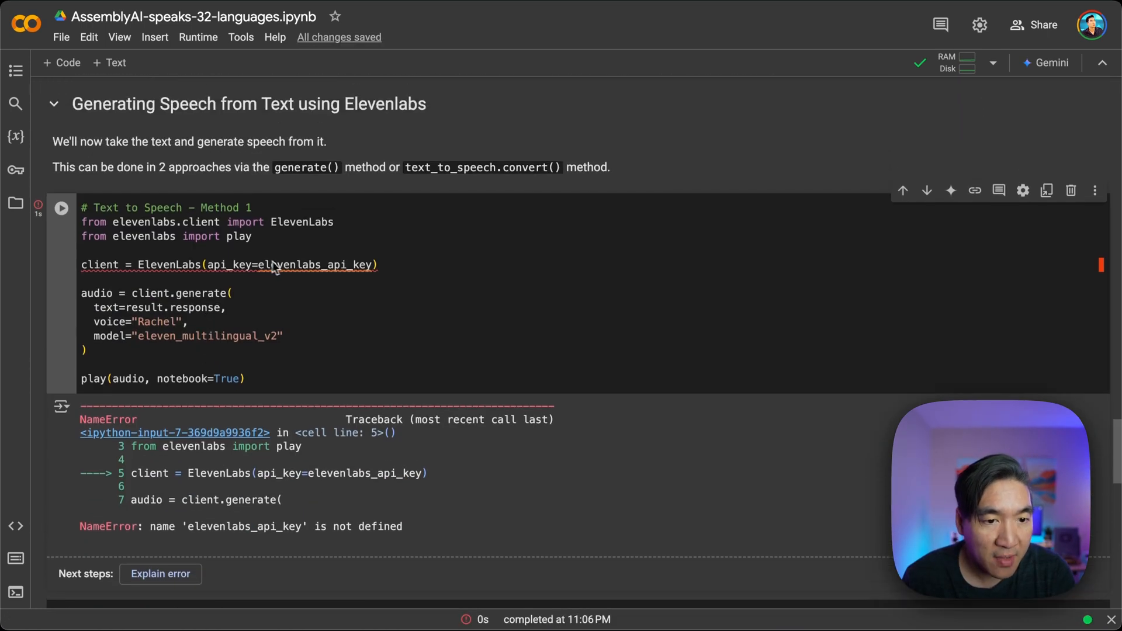
{"action": "scroll", "scroll_direction": "down", "scroll_amount": 3}
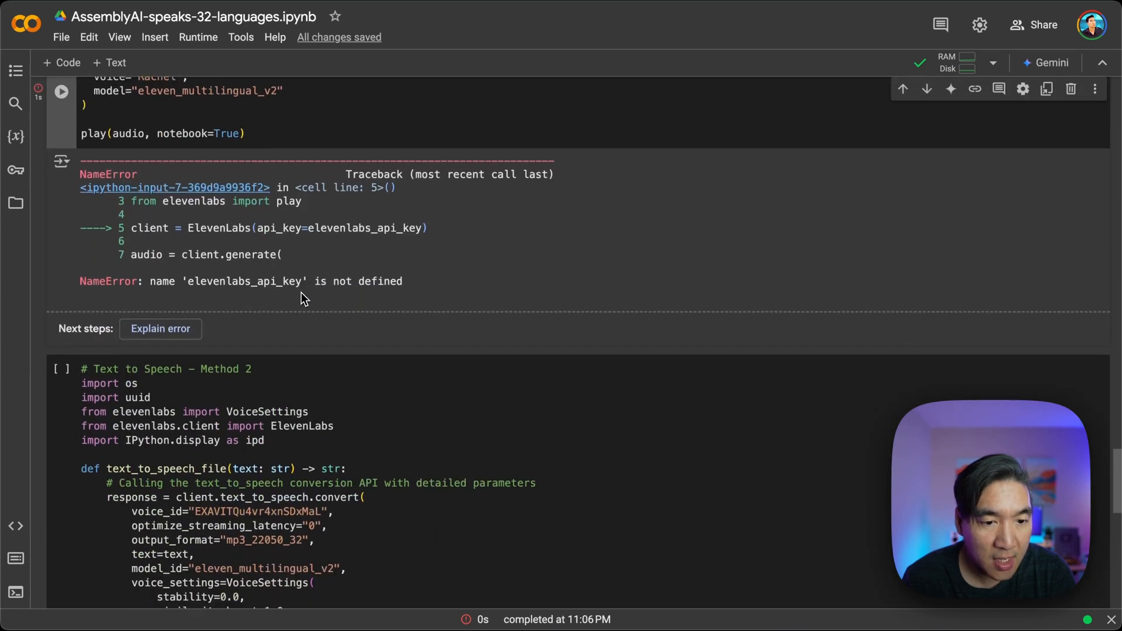
{"action": "scroll", "scroll_direction": "up", "scroll_amount": 3}
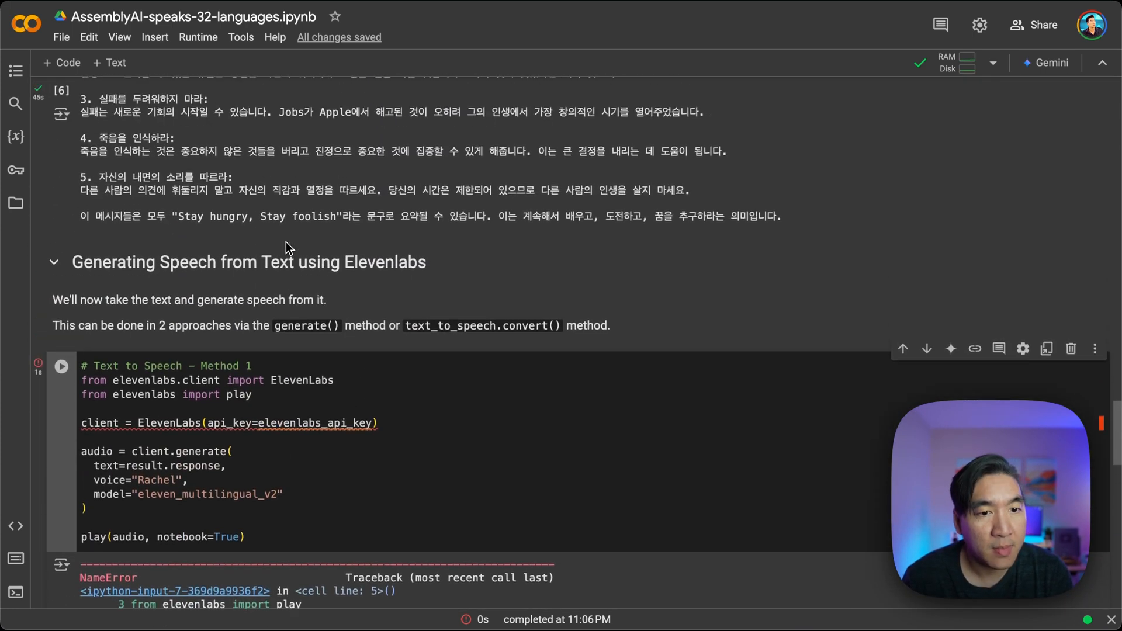
{"action": "scroll", "scroll_direction": "up", "scroll_amount": 3}
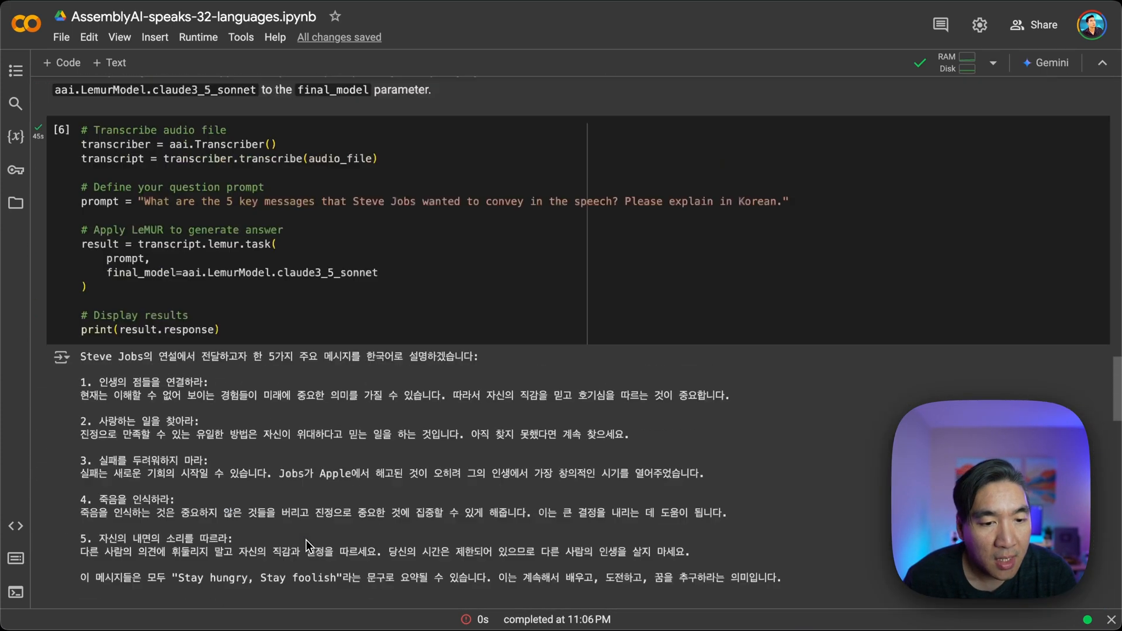
{"action": "scroll", "scroll_direction": "down", "scroll_amount": 3}
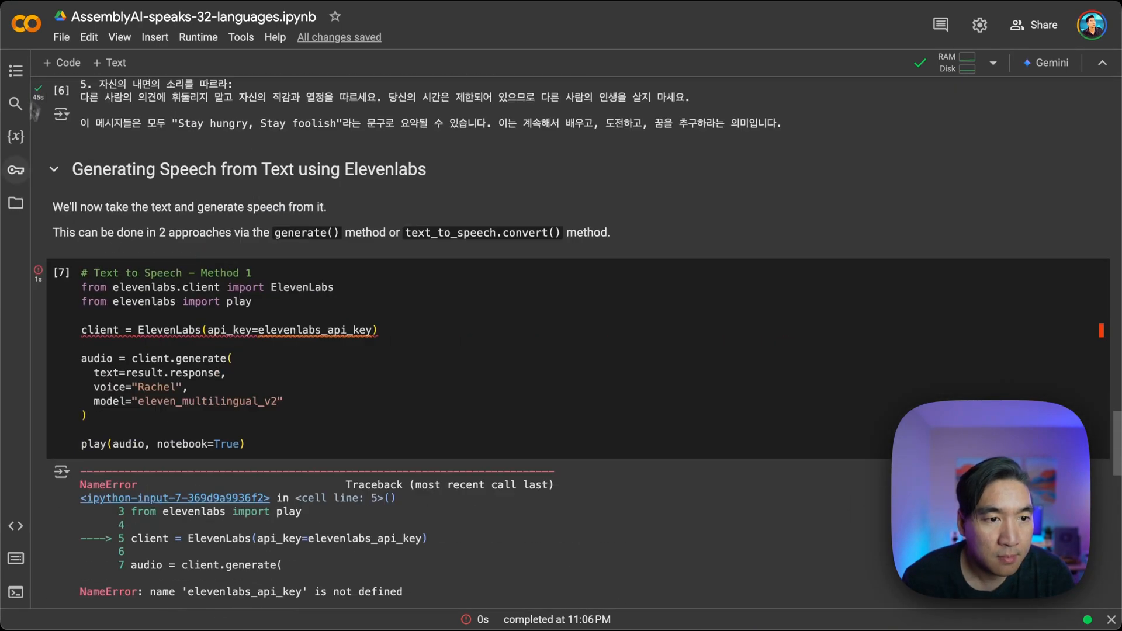
Define the ElevenLabs key and play the 1:23 speech generated by Method 1.
{"action": "left_click", "coordinate": [16, 171]}
{"action": "type", "text": "elevenlabs_api_key = userdata.get('ELEVENLABS')"}
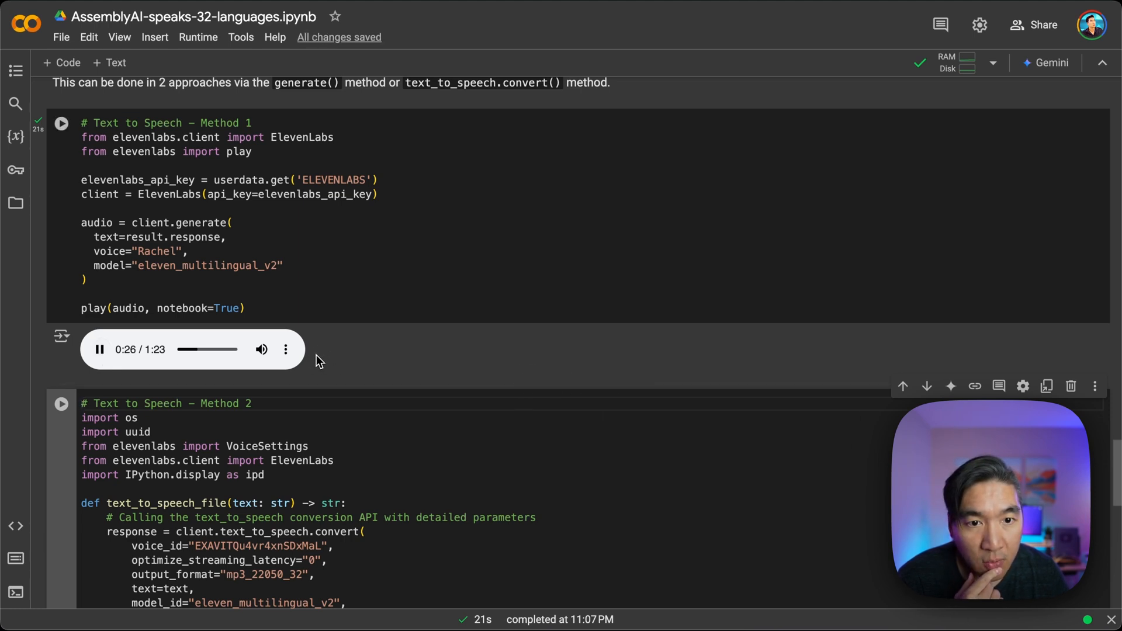
{"action": "mouse_move", "coordinate": [361, 353]}
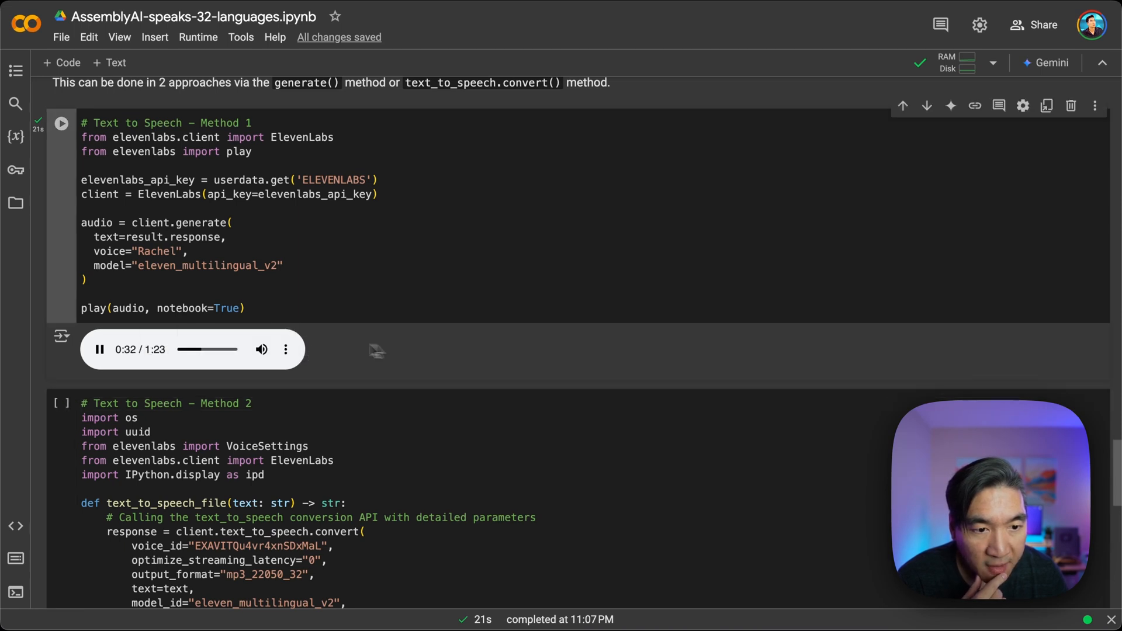
{"action": "mouse_move", "coordinate": [84, 299]}
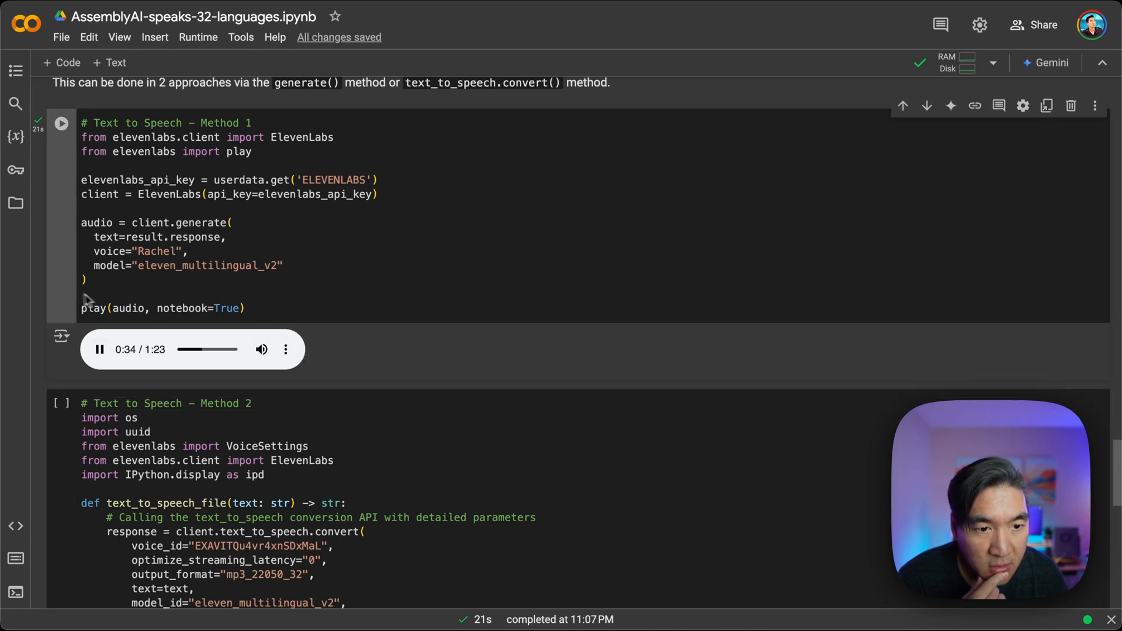
{"action": "left_click", "coordinate": [100, 349]}
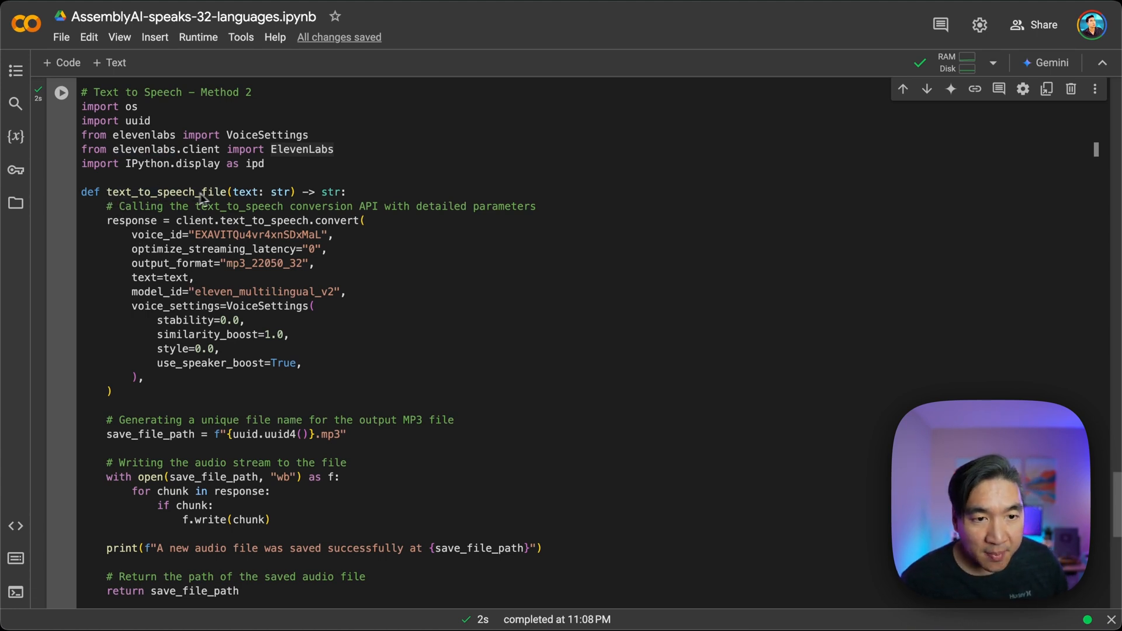
Run Method 2 so text_to_speech_file saves a 14-second MP3 of the first 100 characters.
{"action": "double_click", "coordinate": [245, 191]}
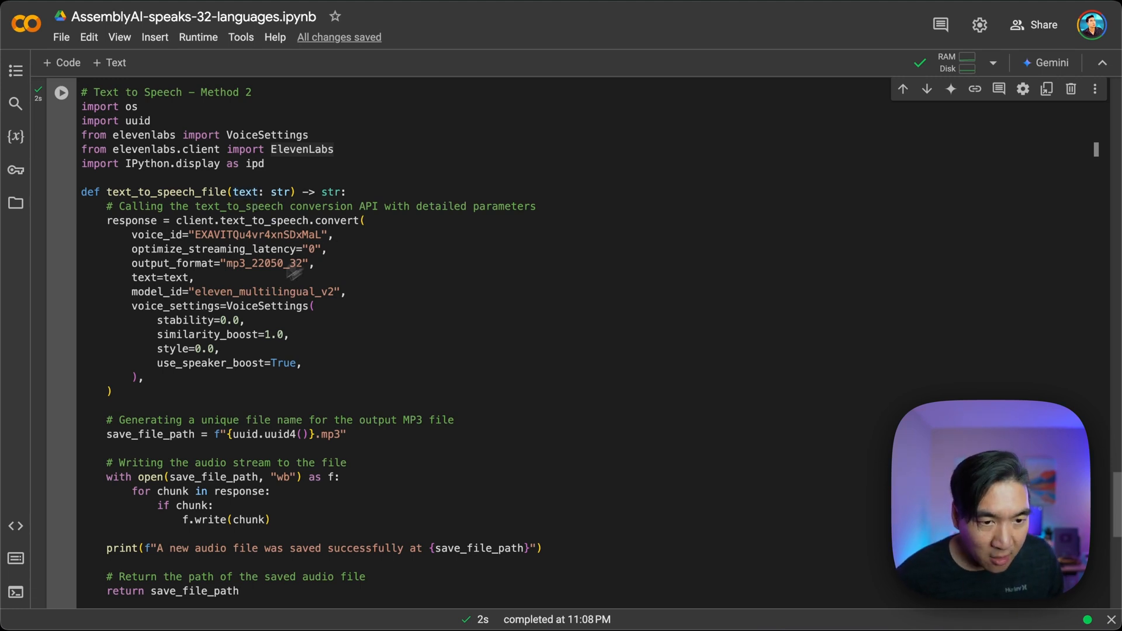
{"action": "mouse_move", "coordinate": [248, 278]}
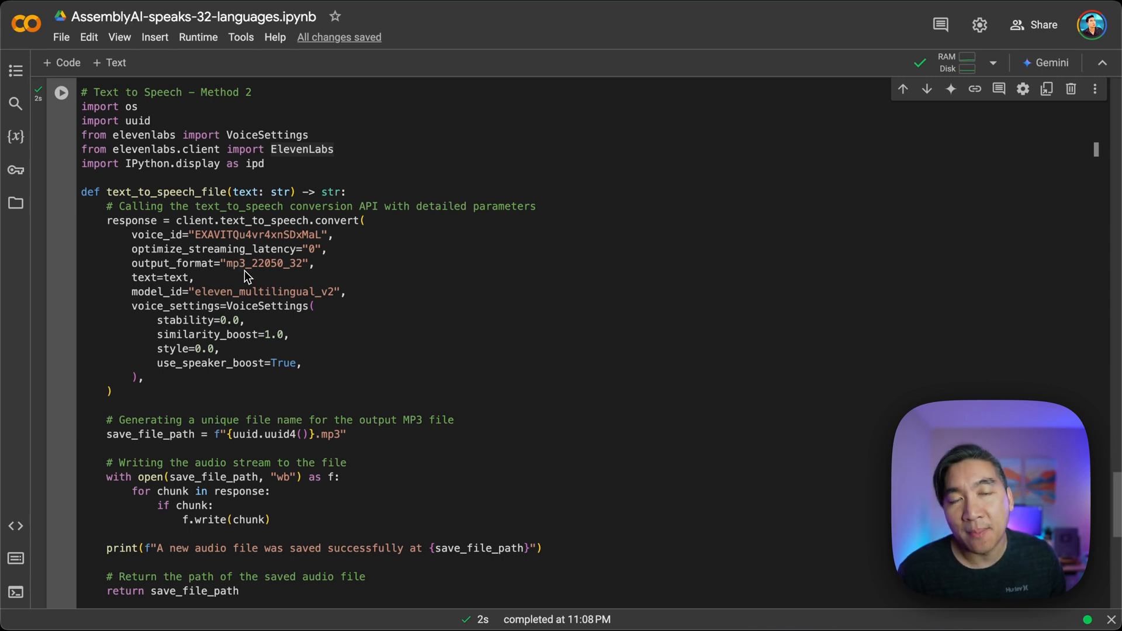
{"action": "mouse_move", "coordinate": [285, 304]}
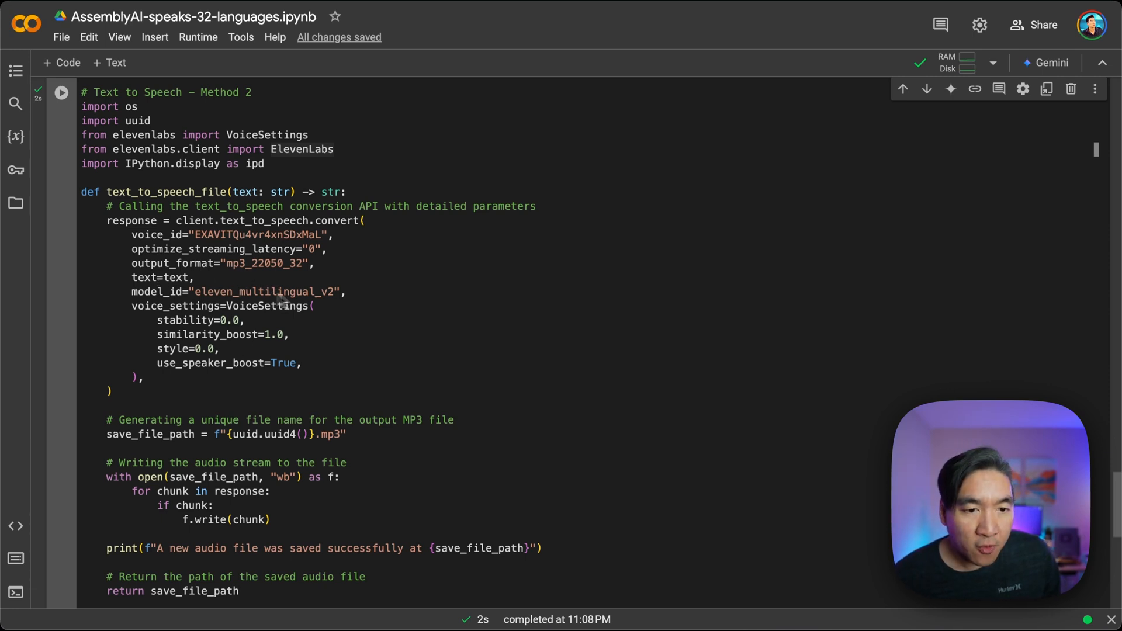
{"action": "mouse_move", "coordinate": [227, 286]}
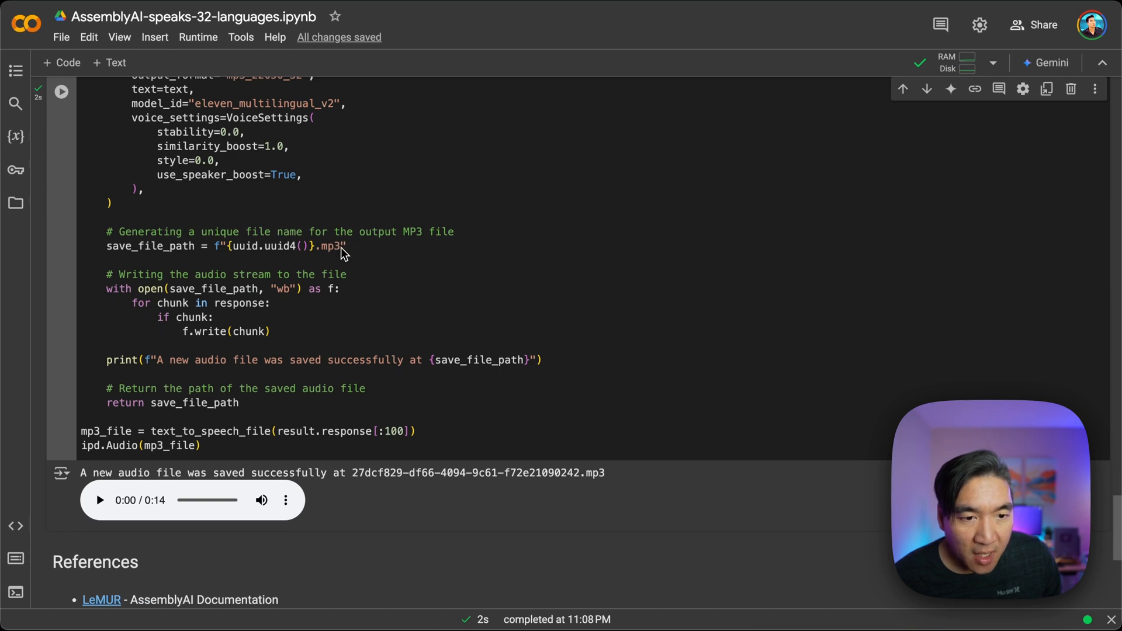
{"action": "mouse_move", "coordinate": [220, 300]}
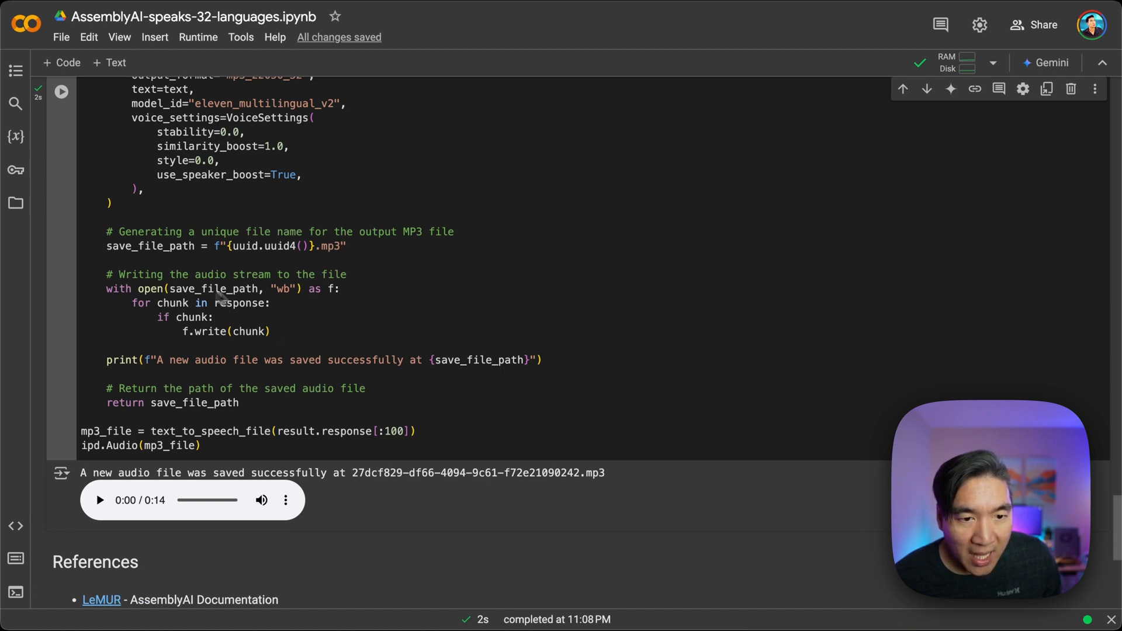
{"action": "scroll", "scroll_direction": "down", "scroll_amount": 3}
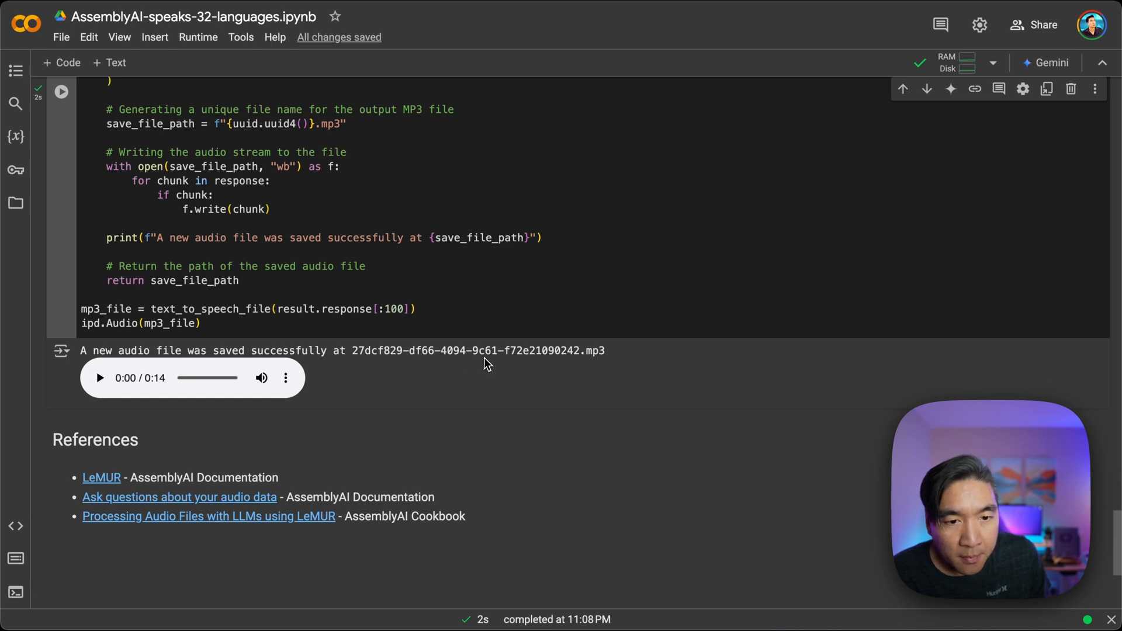
{"action": "mouse_move", "coordinate": [258, 299]}
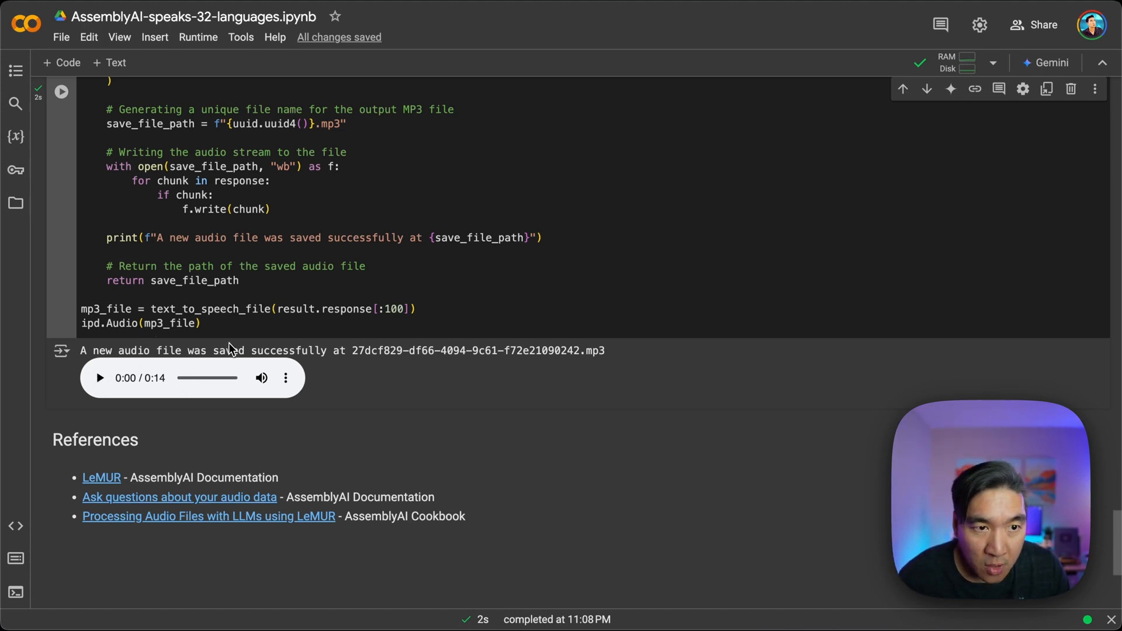
{"action": "mouse_move", "coordinate": [227, 314]}
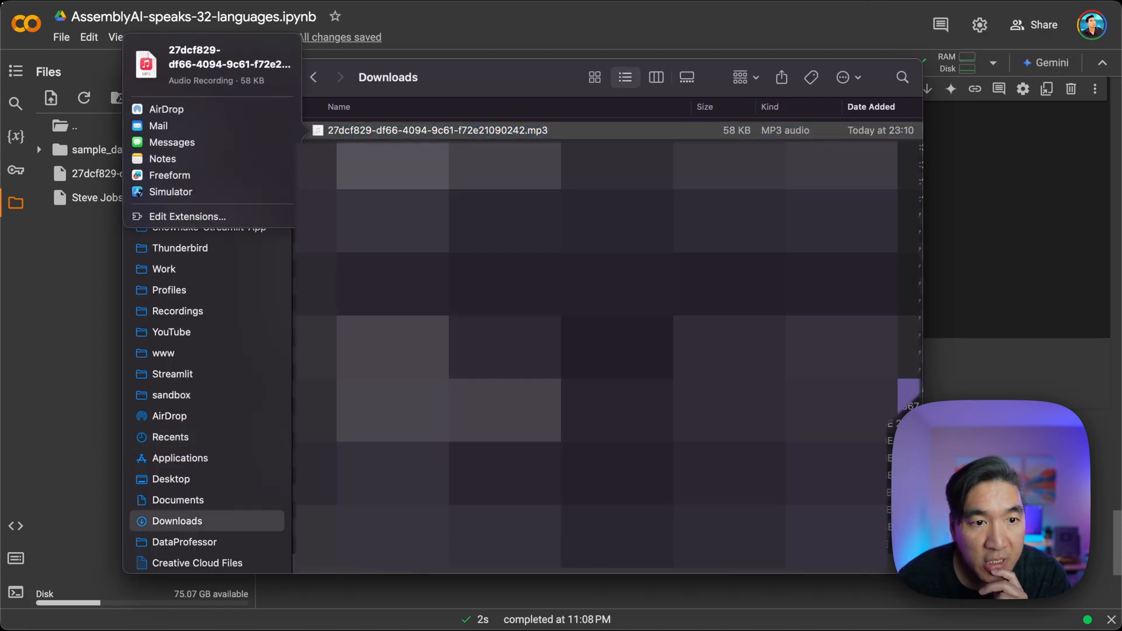
View the downloaded 58 KB MP3 in Finder's Downloads and close the Files panel.
{"action": "left_click", "coordinate": [165, 110]}
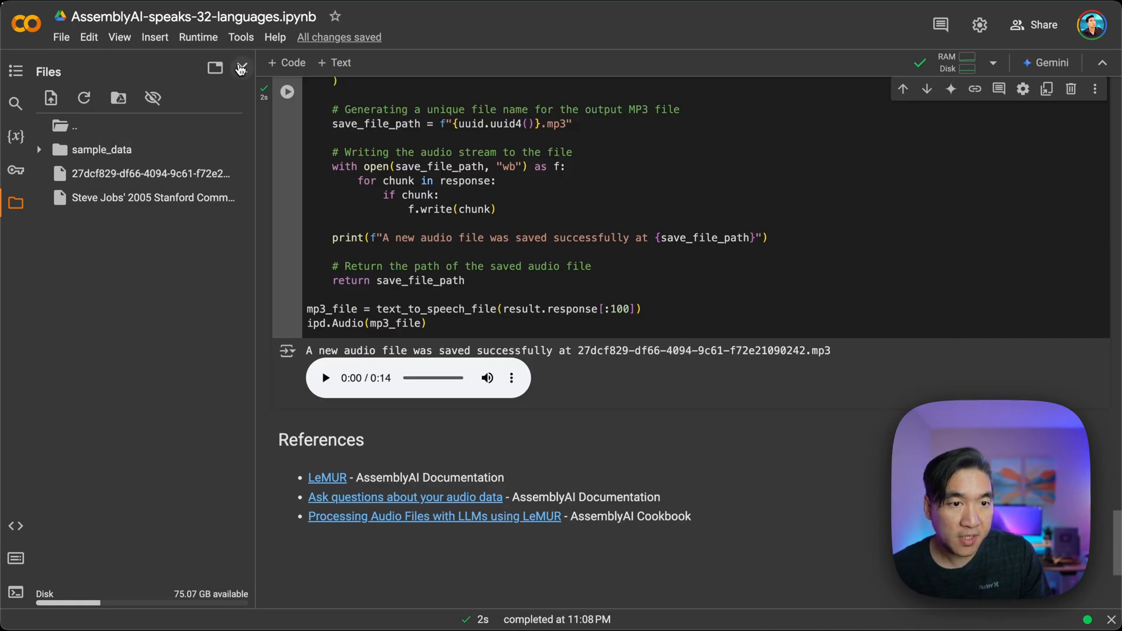
{"action": "left_click", "coordinate": [241, 68]}
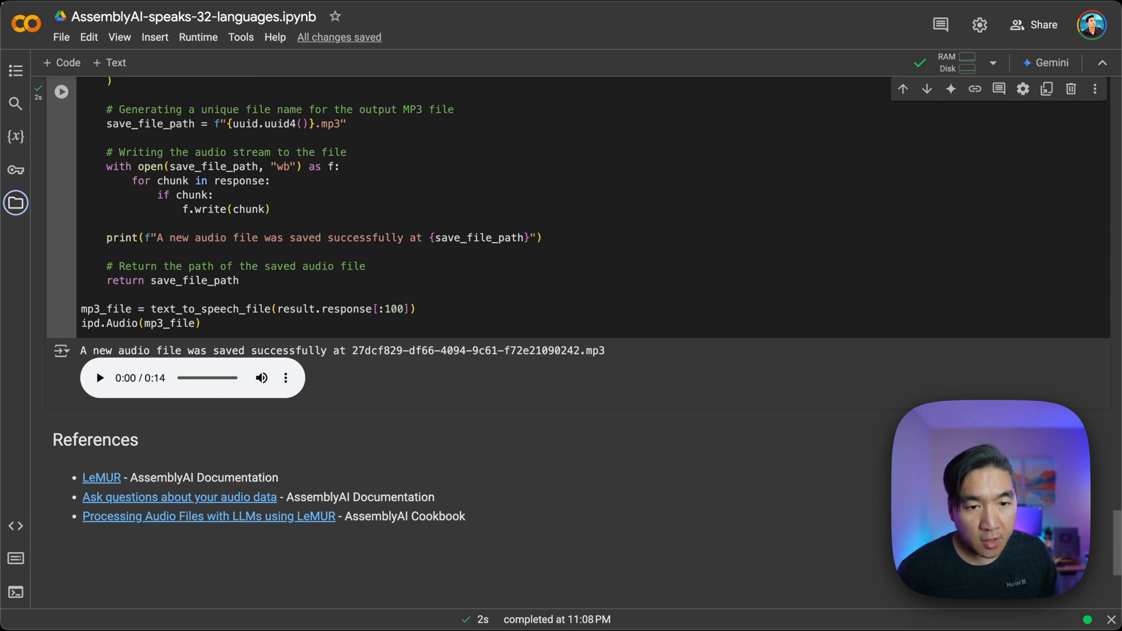
{"action": "mouse_move", "coordinate": [384, 319]}
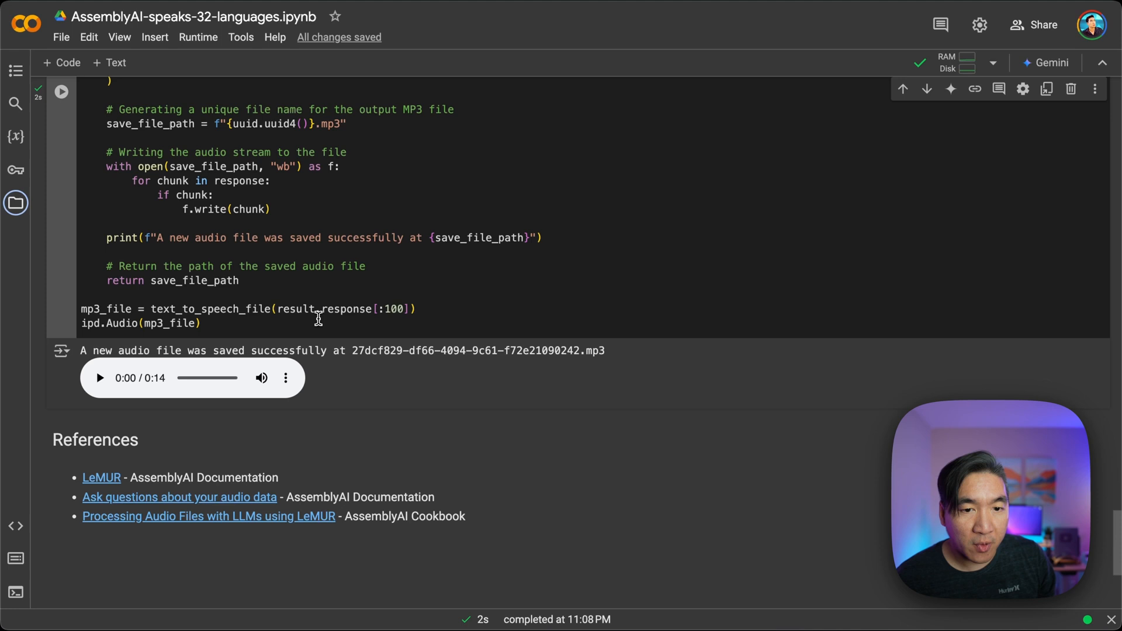
{"action": "mouse_move", "coordinate": [392, 311]}
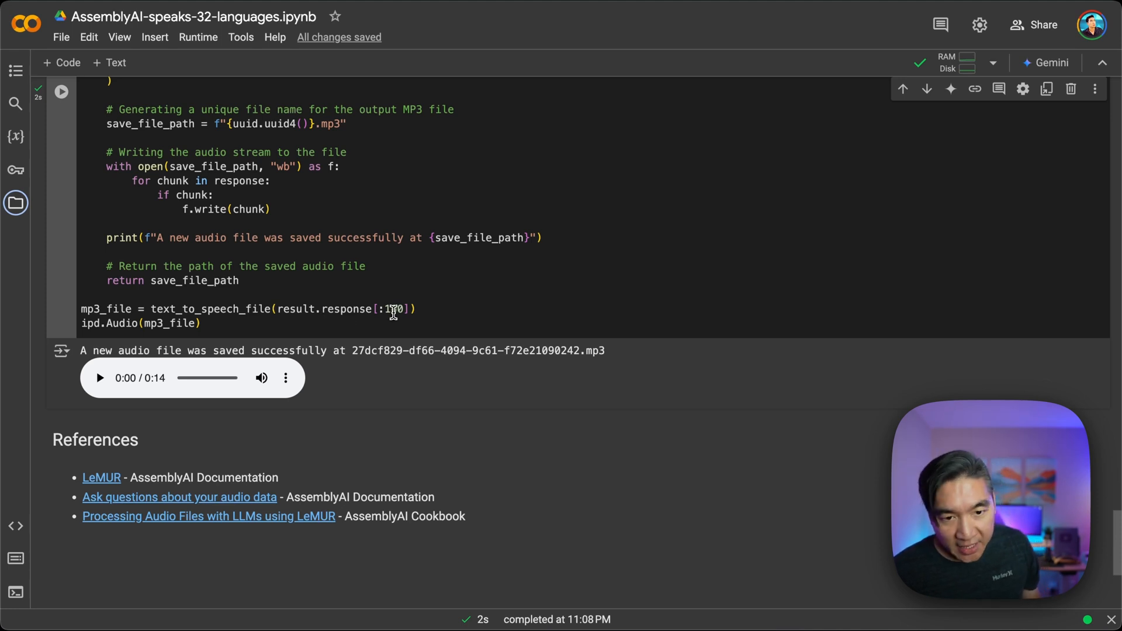
{"action": "left_click", "coordinate": [278, 309]}
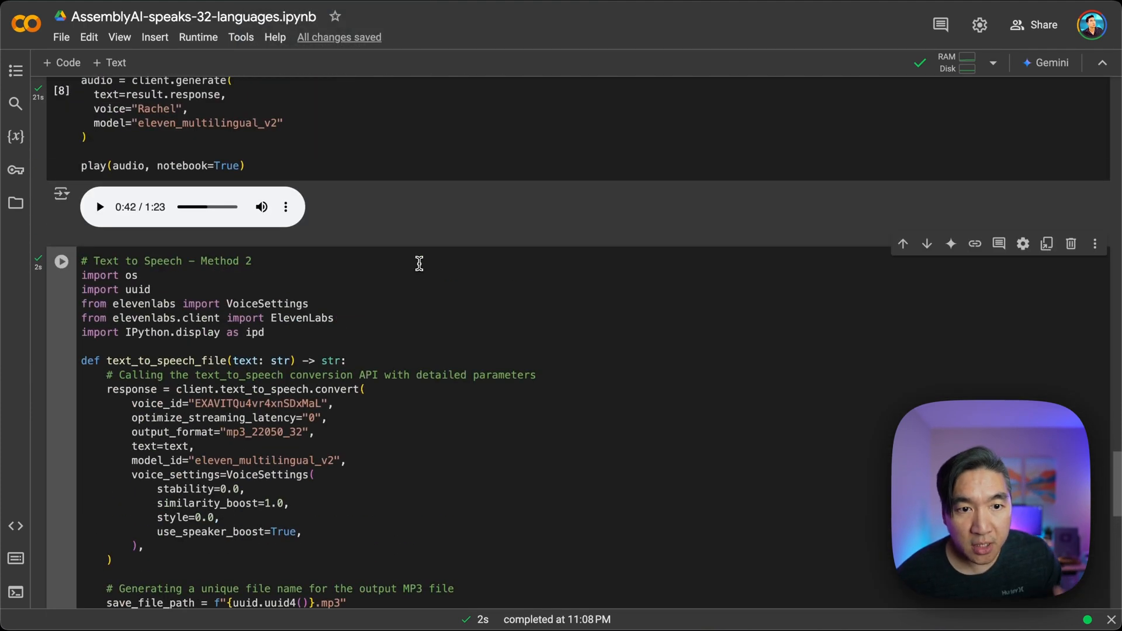
Change the LeMUR prompt from Korean to Spanish and rerun it for the five key messages.
{"action": "scroll", "scroll_direction": "down", "scroll_amount": 3}
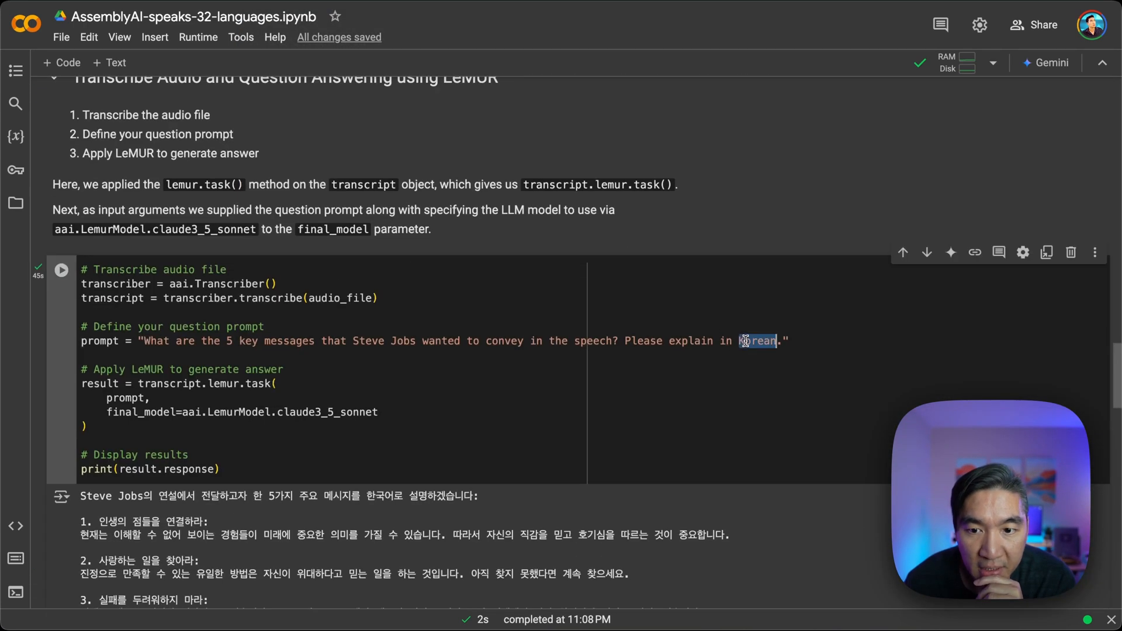
{"action": "type", "text": "Spanish"}
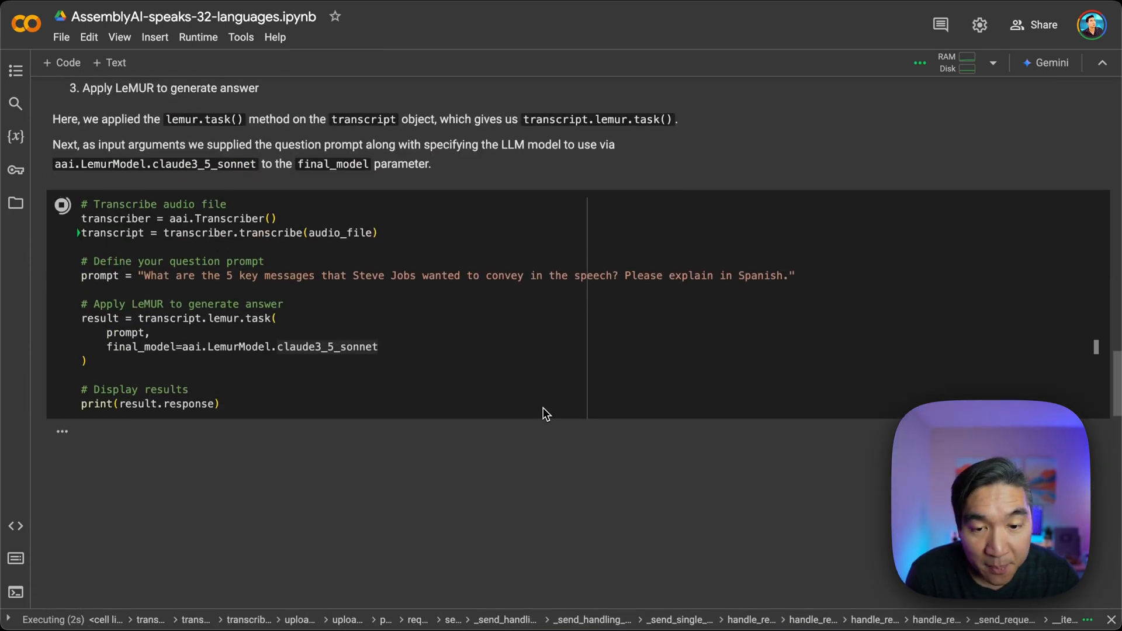
{"action": "mouse_move", "coordinate": [758, 284]}
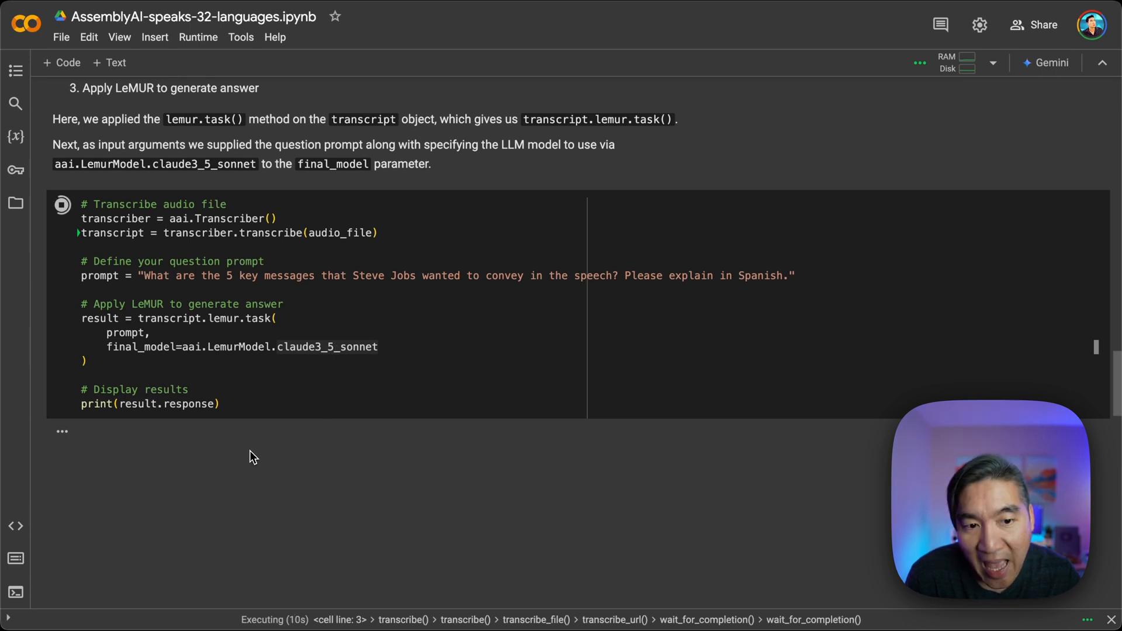
{"action": "scroll", "scroll_direction": "down", "scroll_amount": 3}
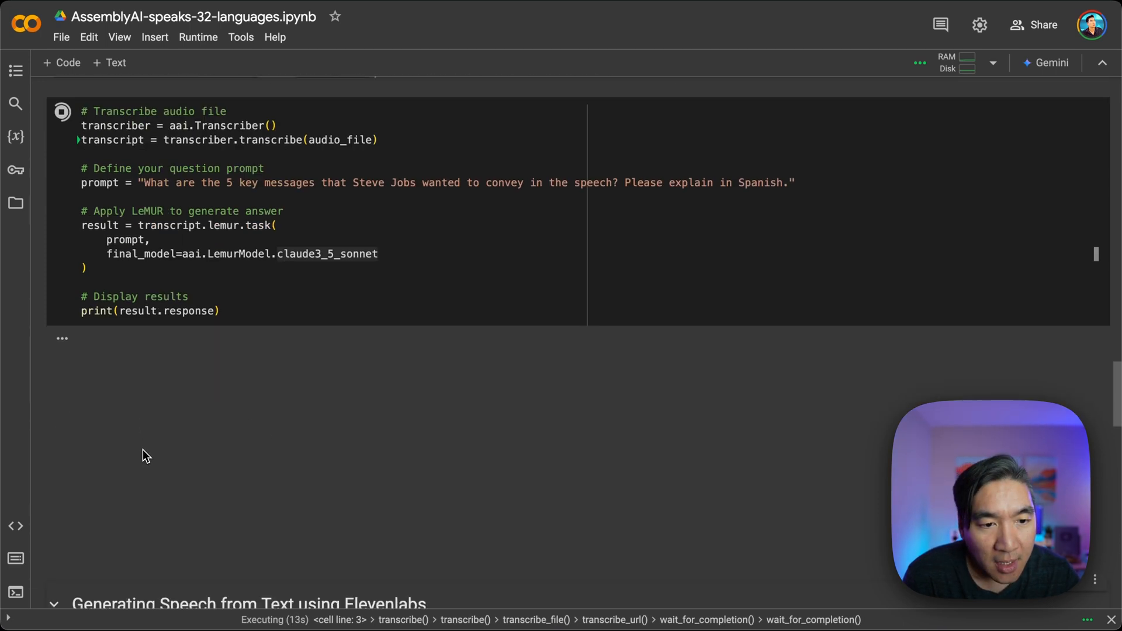
{"action": "scroll", "scroll_direction": "down", "scroll_amount": 3}
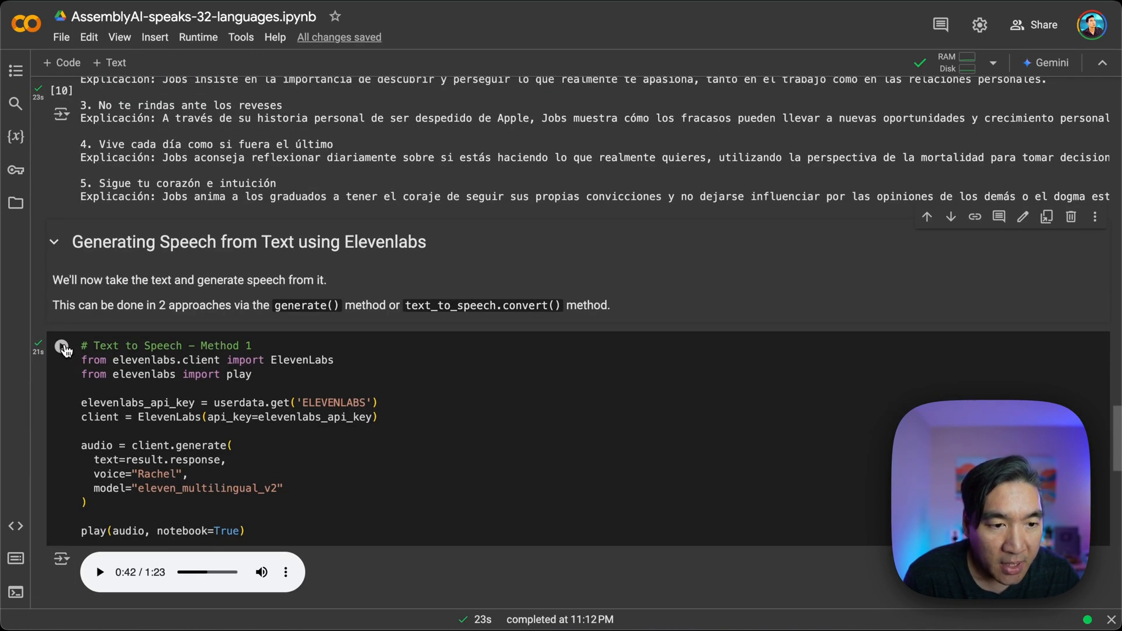
Rerun the Method 1 text-to-speech cell on the new Spanish answer.
{"action": "left_click", "coordinate": [62, 347]}
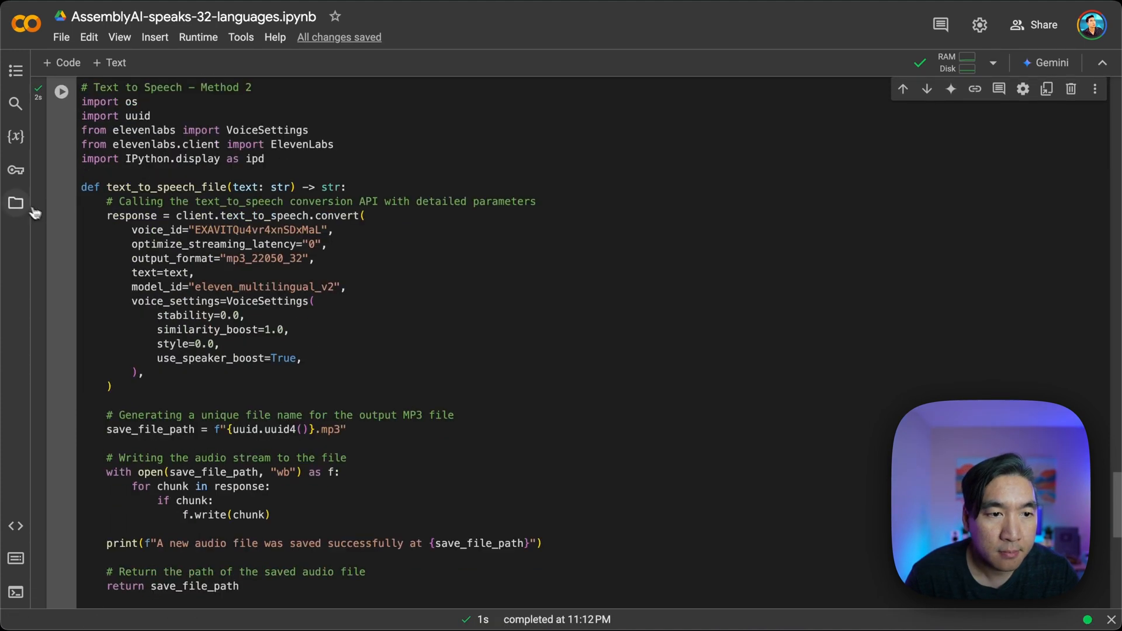
AirDrop the downloaded b735143d-e8ff-4f89-8a1a-c20d89b86aa7.mp3 from Downloads to the iPhone.
{"action": "left_click", "coordinate": [15, 203]}
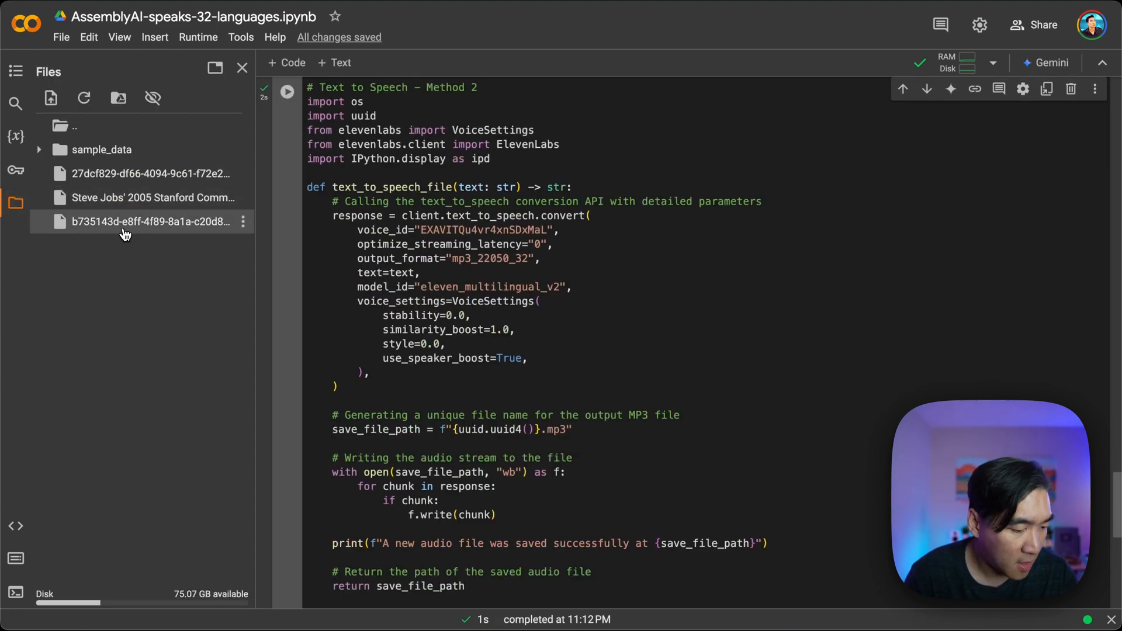
{"action": "mouse_move", "coordinate": [243, 222]}
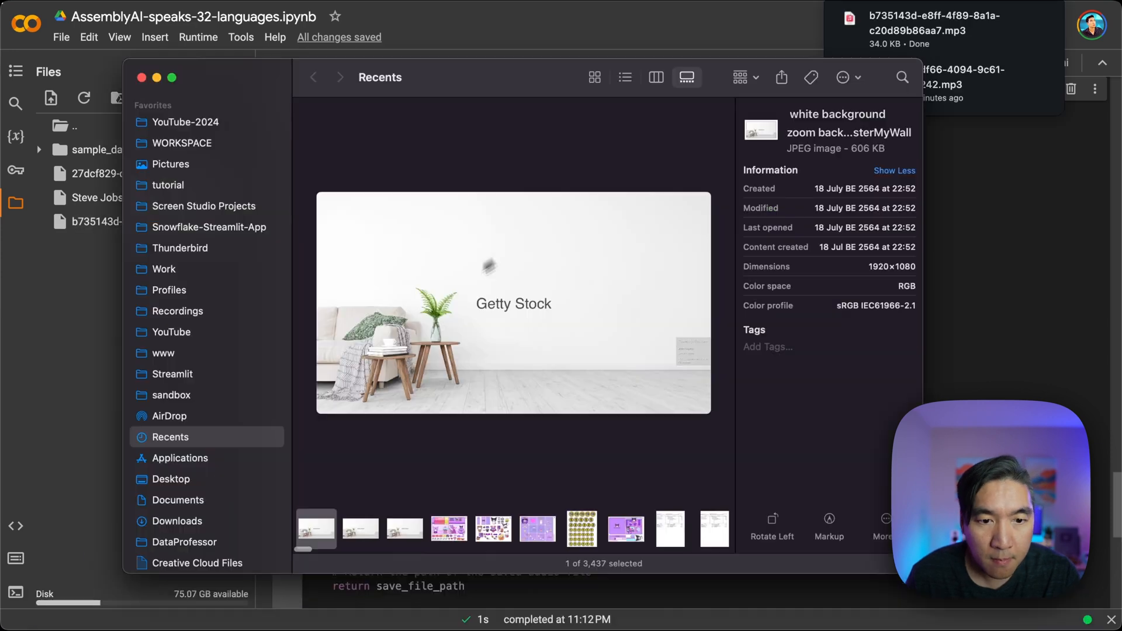
{"action": "right_click", "coordinate": [344, 131]}
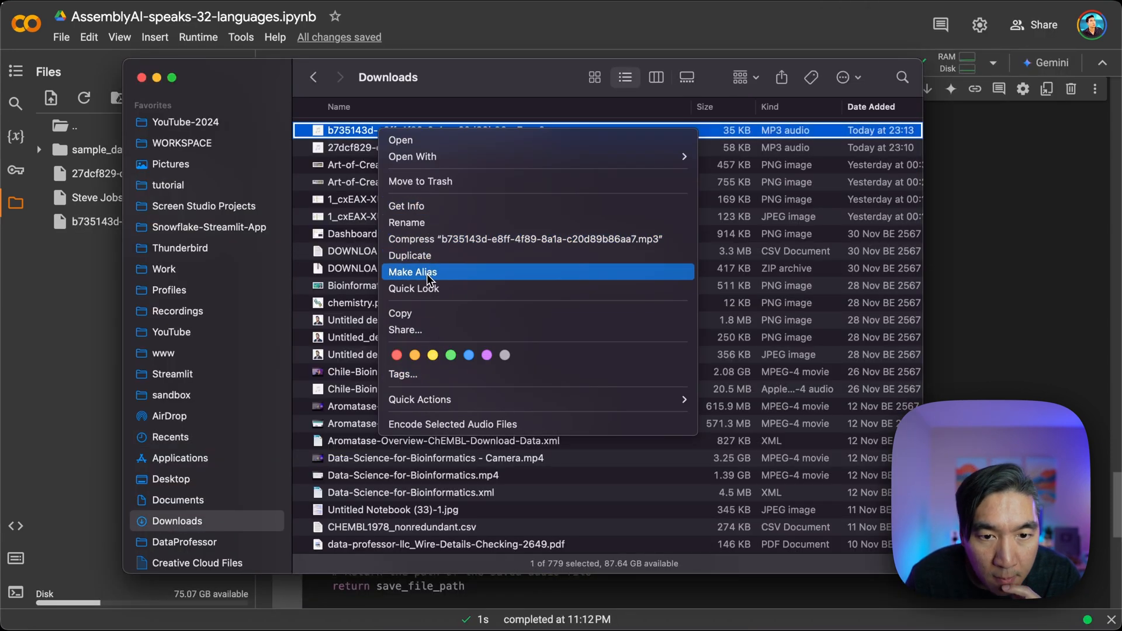
{"action": "left_click", "coordinate": [404, 330]}
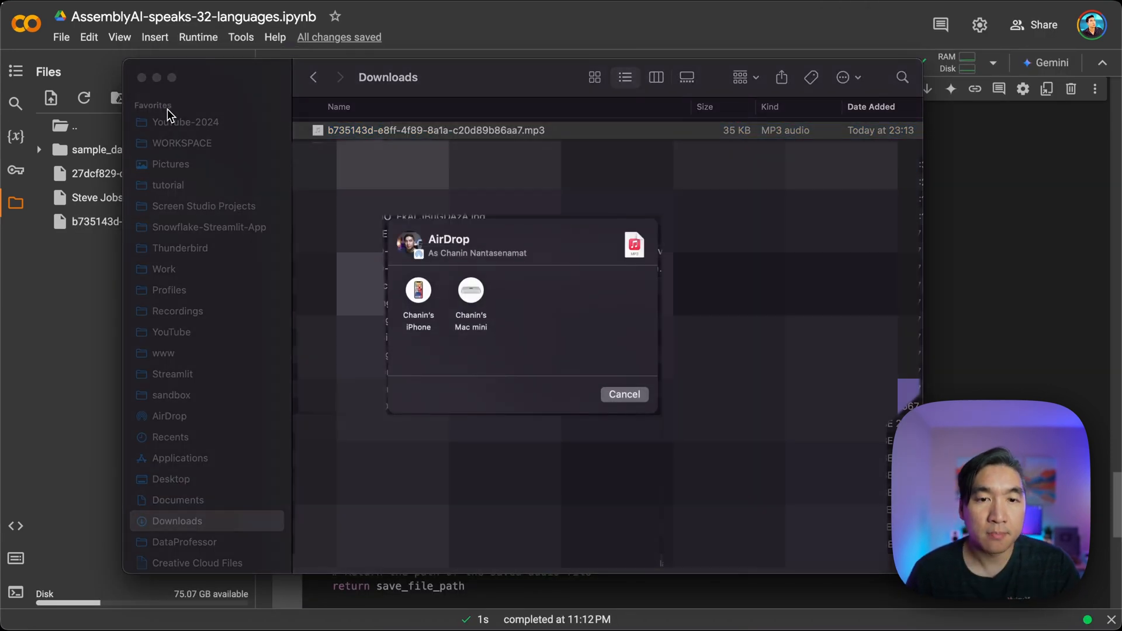
{"action": "left_click", "coordinate": [418, 290]}
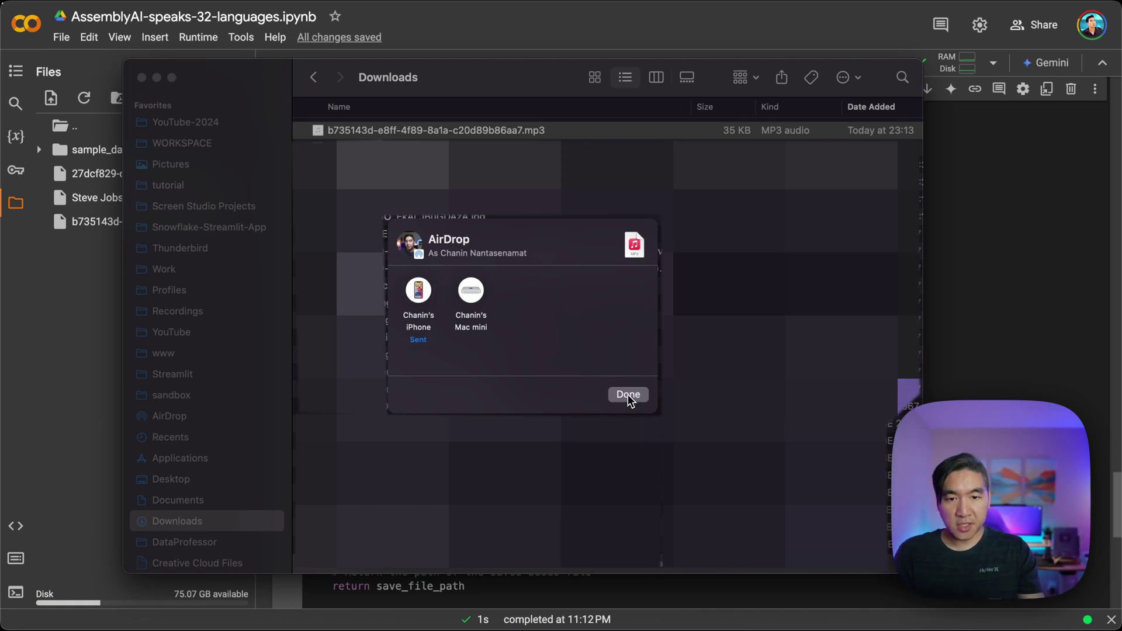
{"action": "left_click", "coordinate": [627, 395]}
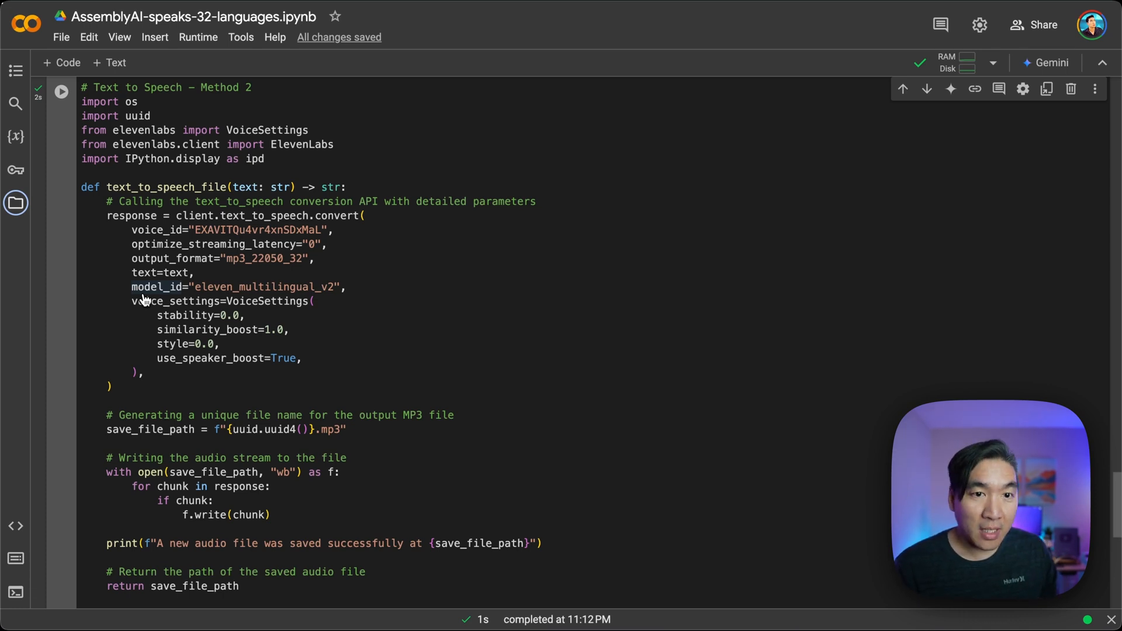
Browse the ElevenLabs homepage (text-to-speech in 32 languages) before the AssemblyAI Universal-2 page.
{"action": "left_click", "coordinate": [208, 17]}
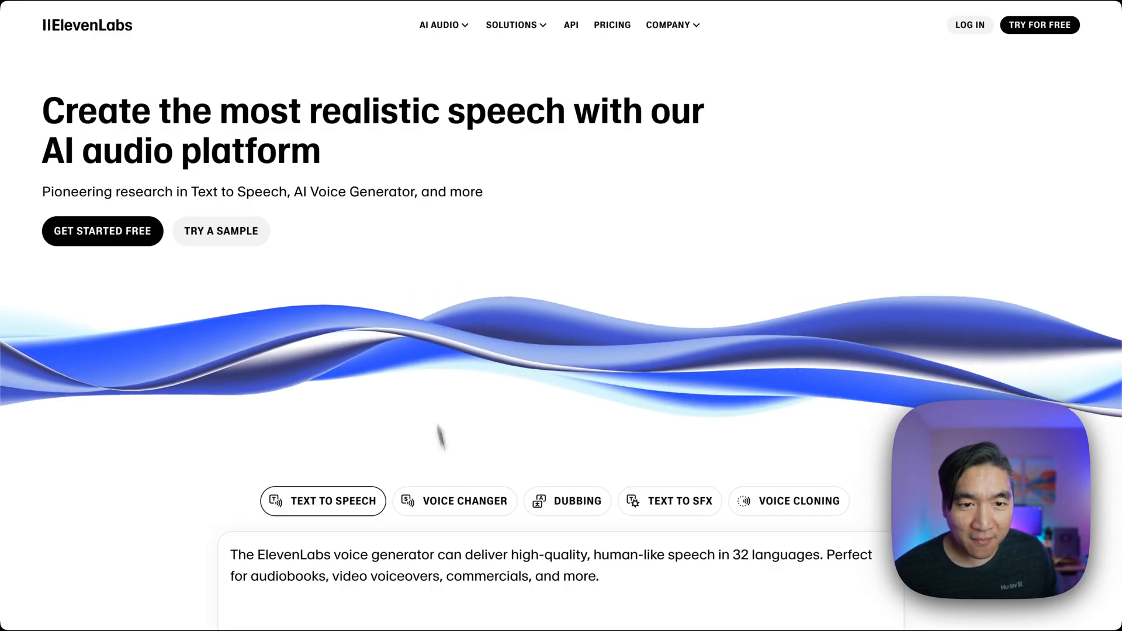
{"action": "scroll", "scroll_direction": "down", "scroll_amount": 3}
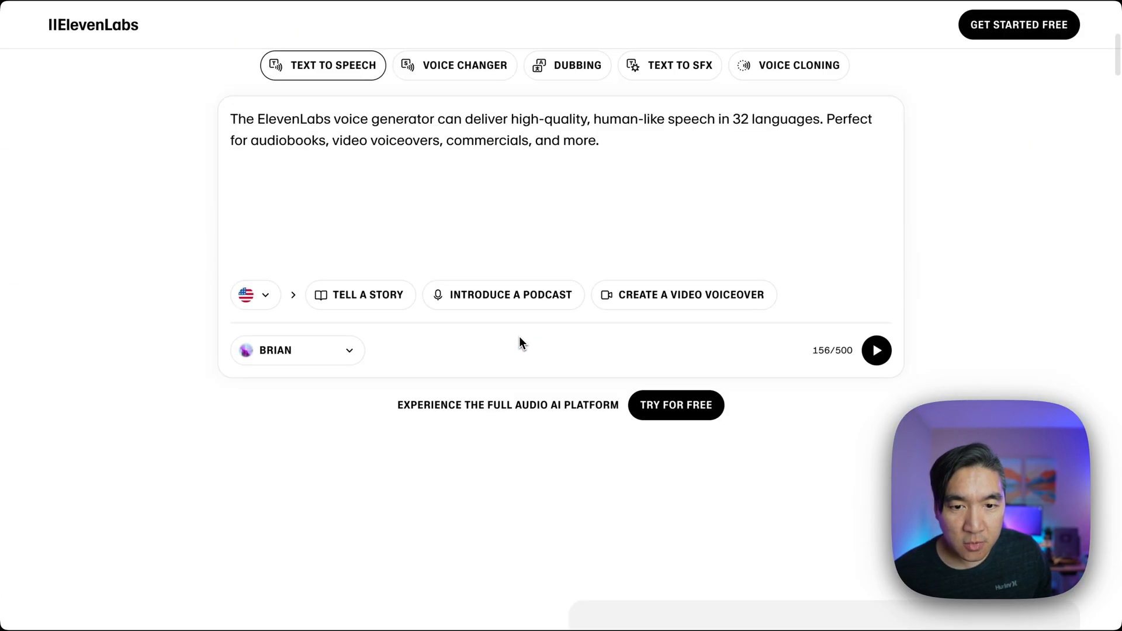
{"action": "scroll", "scroll_direction": "down", "scroll_amount": 3}
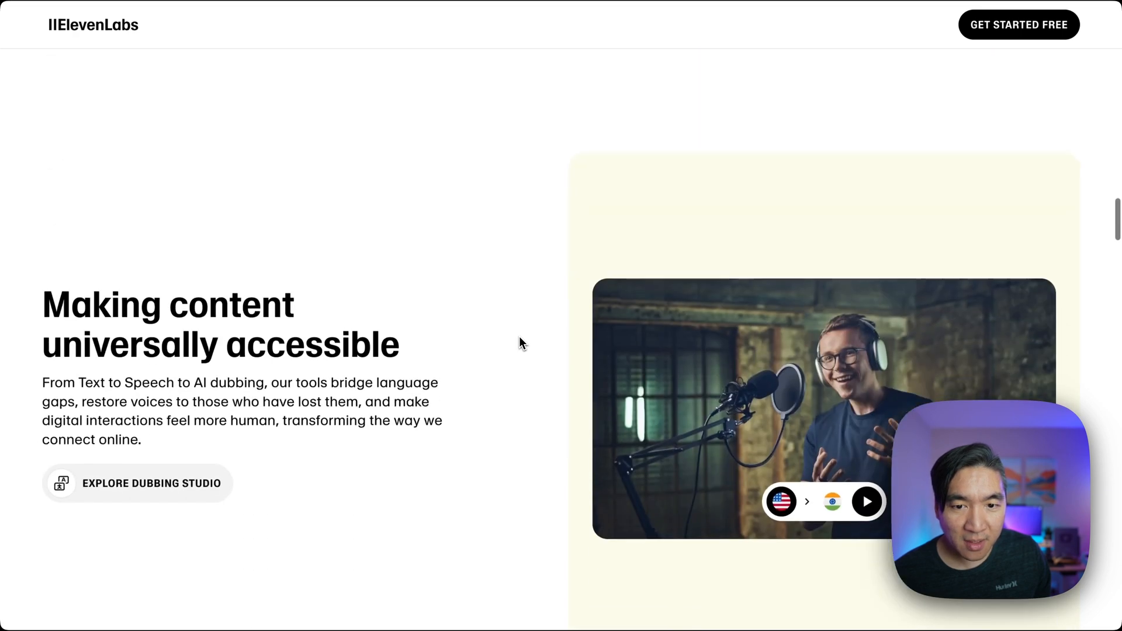
{"action": "scroll", "scroll_direction": "down", "scroll_amount": 3}
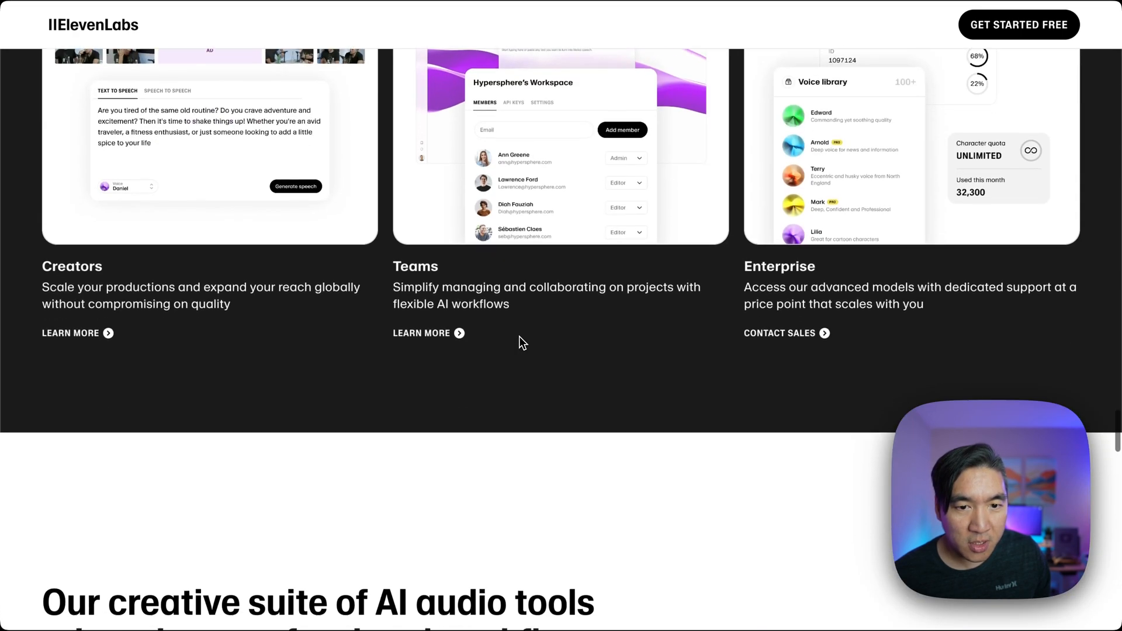
{"action": "scroll", "scroll_direction": "down", "scroll_amount": 3}
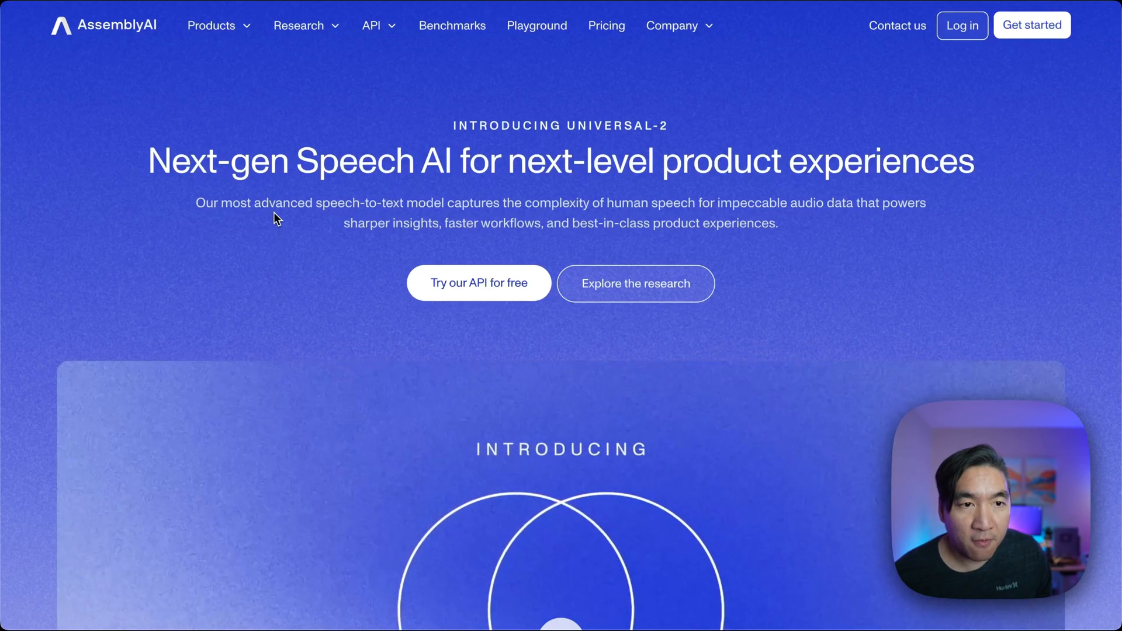
Reach the Word Accuracy Rate chart showing Universal-2 at 93.3%, ahead of five competitors.
{"action": "scroll", "scroll_direction": "down", "scroll_amount": 3}
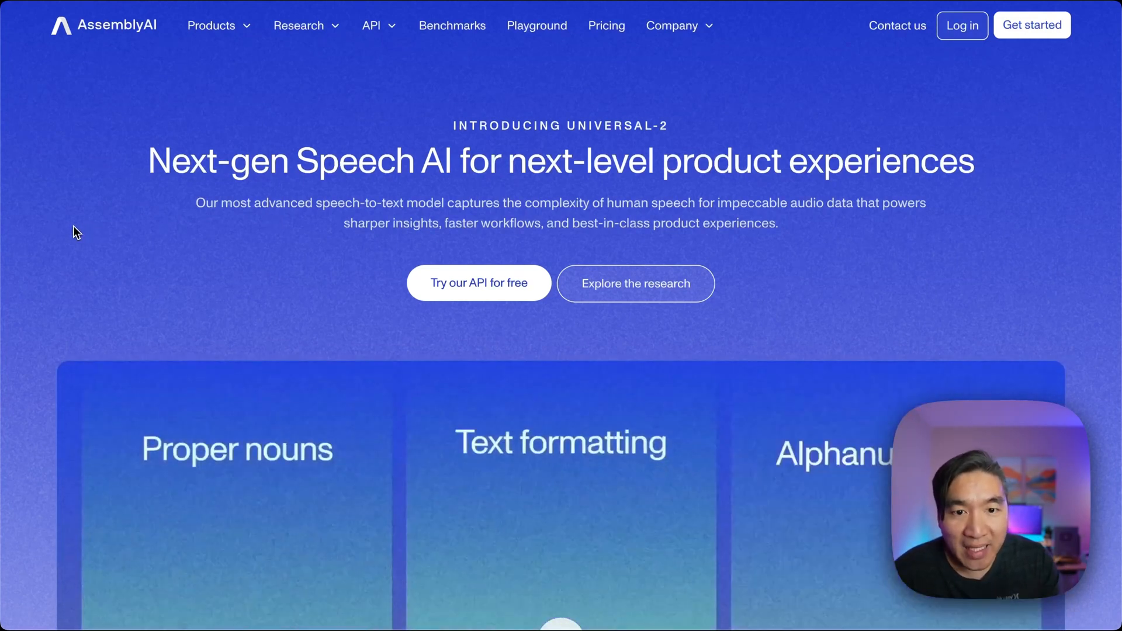
{"action": "scroll", "scroll_direction": "down", "scroll_amount": 3}
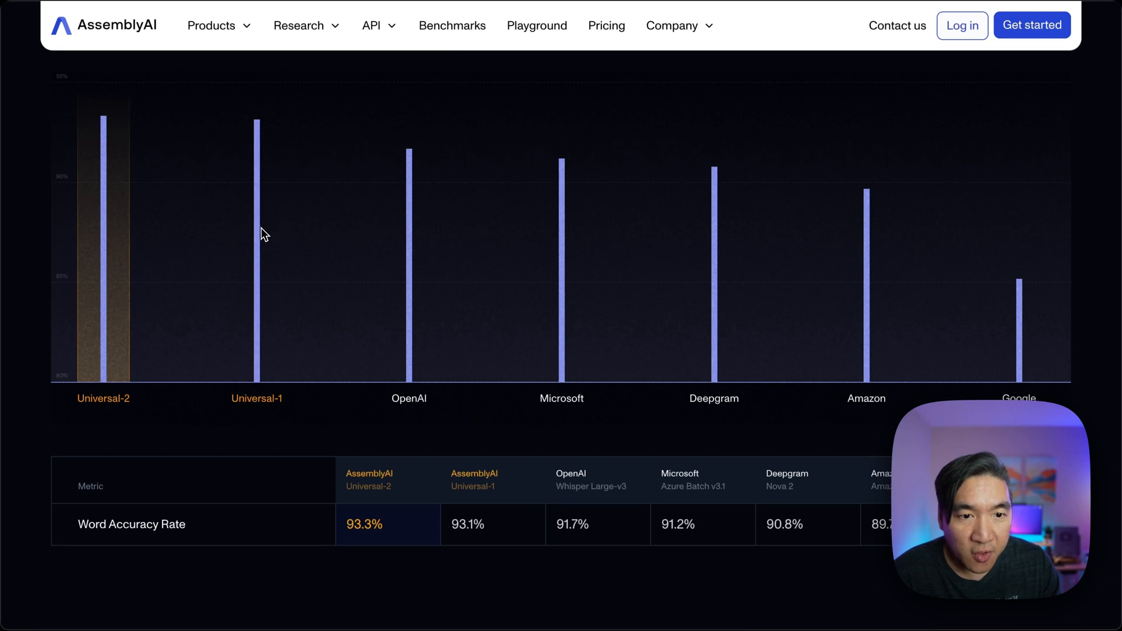
{"action": "mouse_move", "coordinate": [551, 248]}
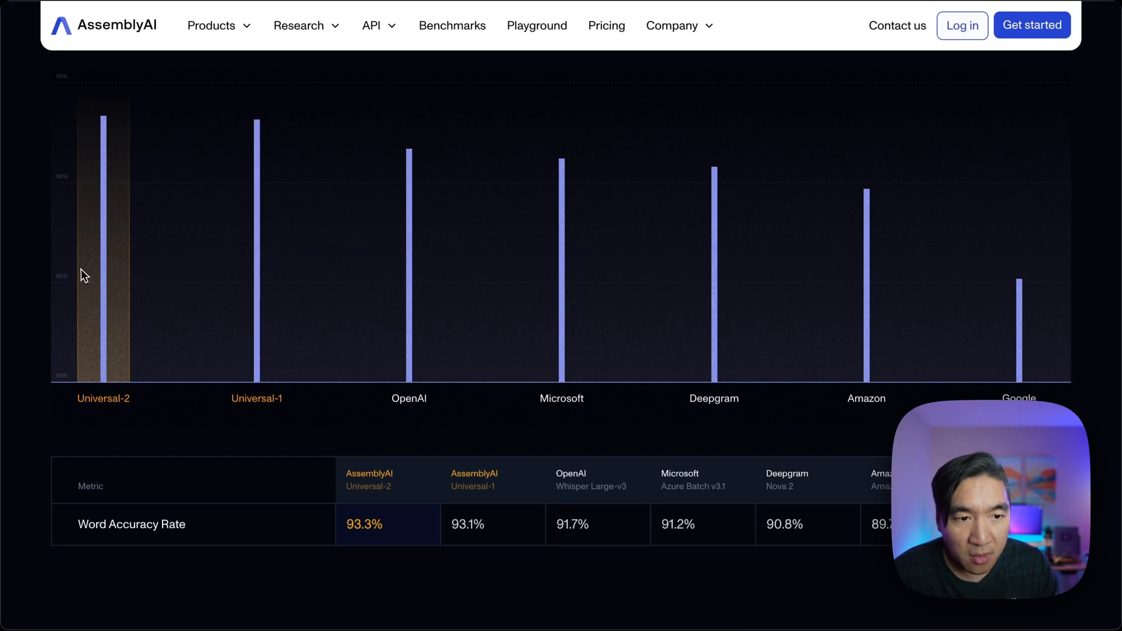
{"action": "mouse_move", "coordinate": [106, 289]}
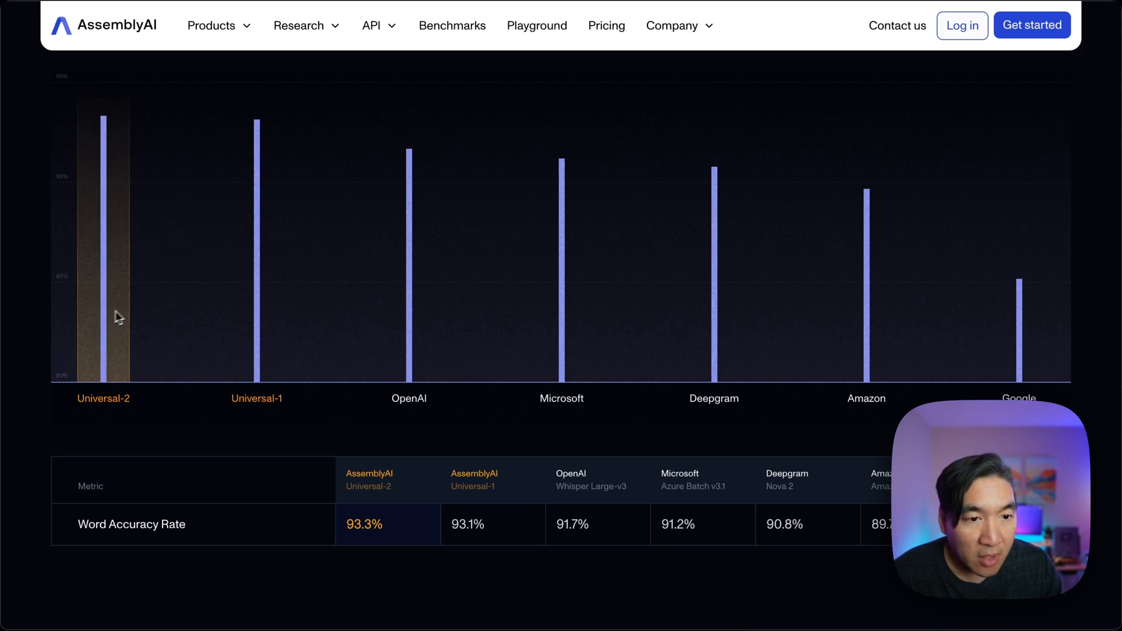
{"action": "mouse_move", "coordinate": [101, 278]}
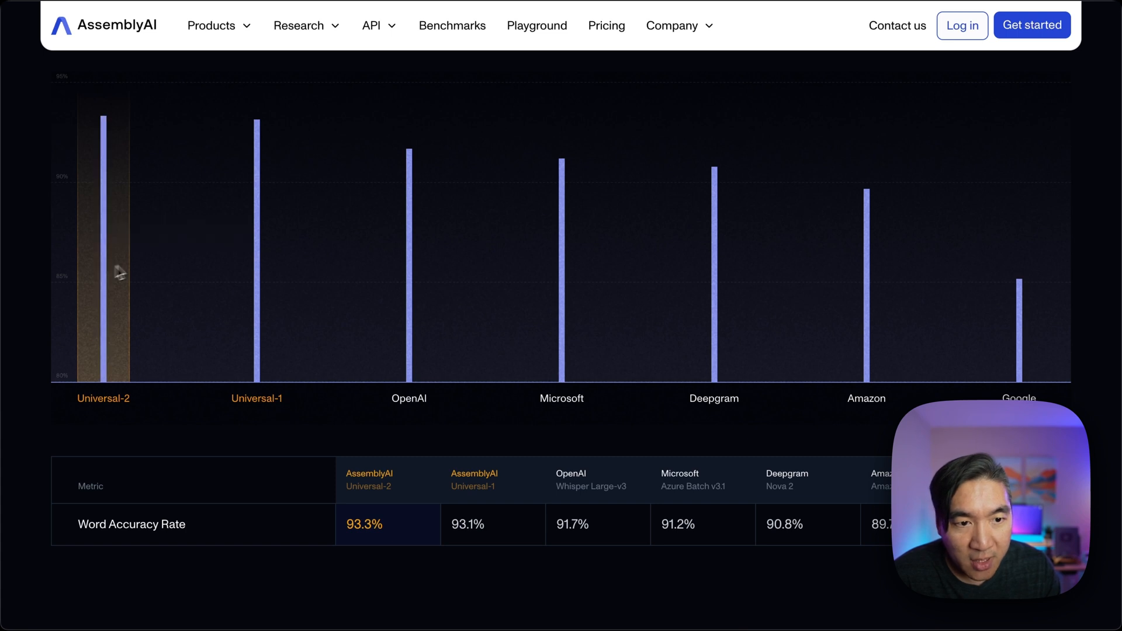
{"action": "mouse_move", "coordinate": [256, 246]}
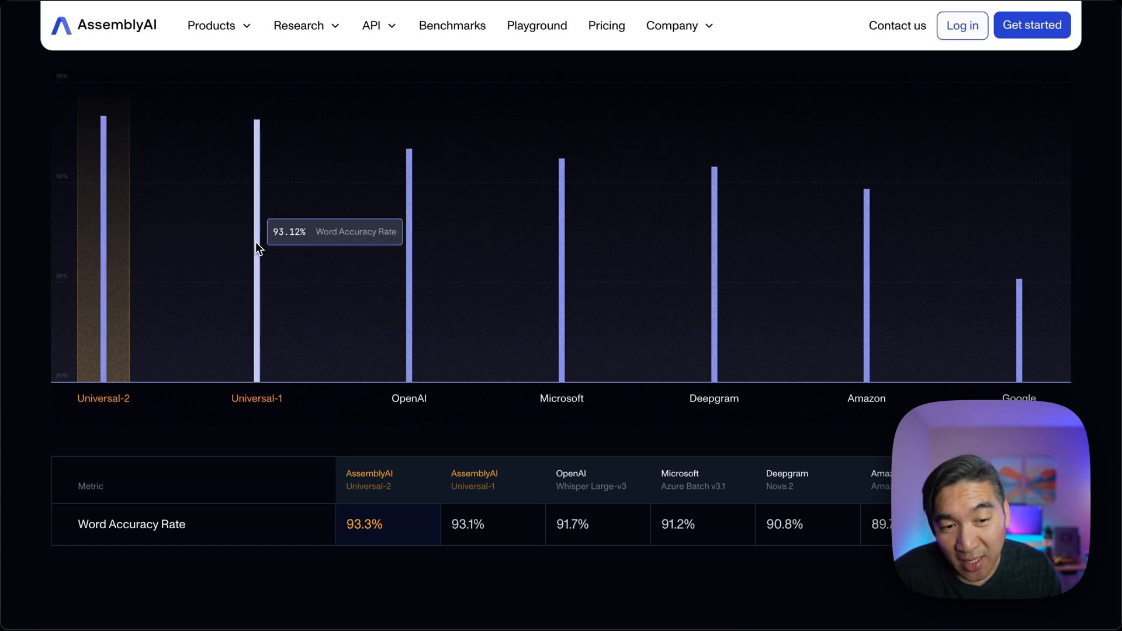
{"action": "mouse_move", "coordinate": [412, 239]}
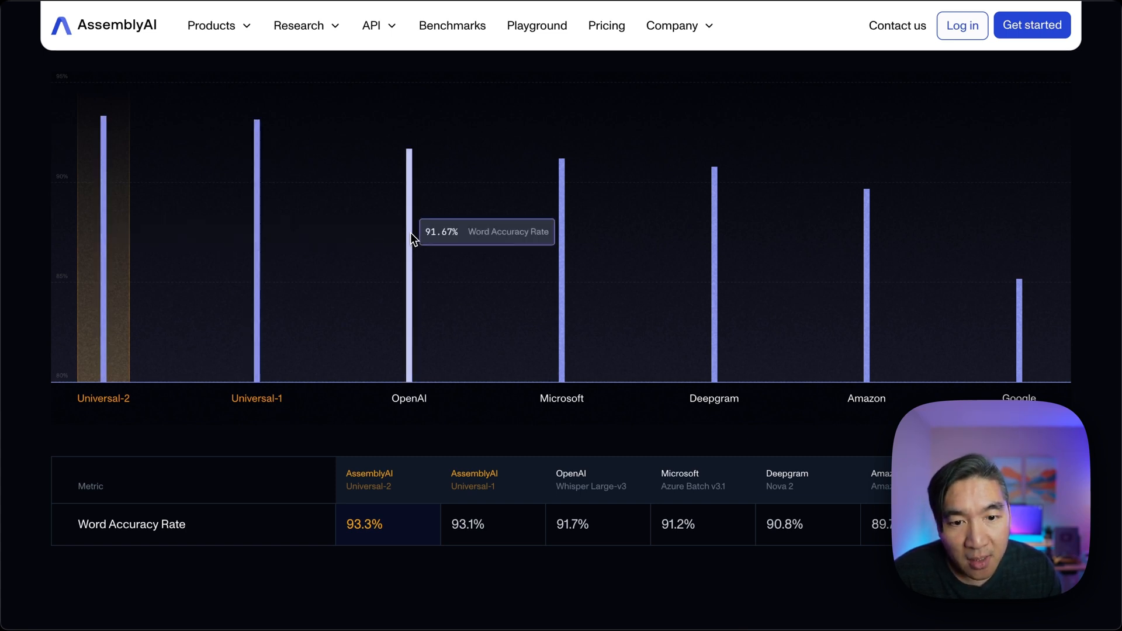
{"action": "scroll", "scroll_direction": "down", "scroll_amount": 3}
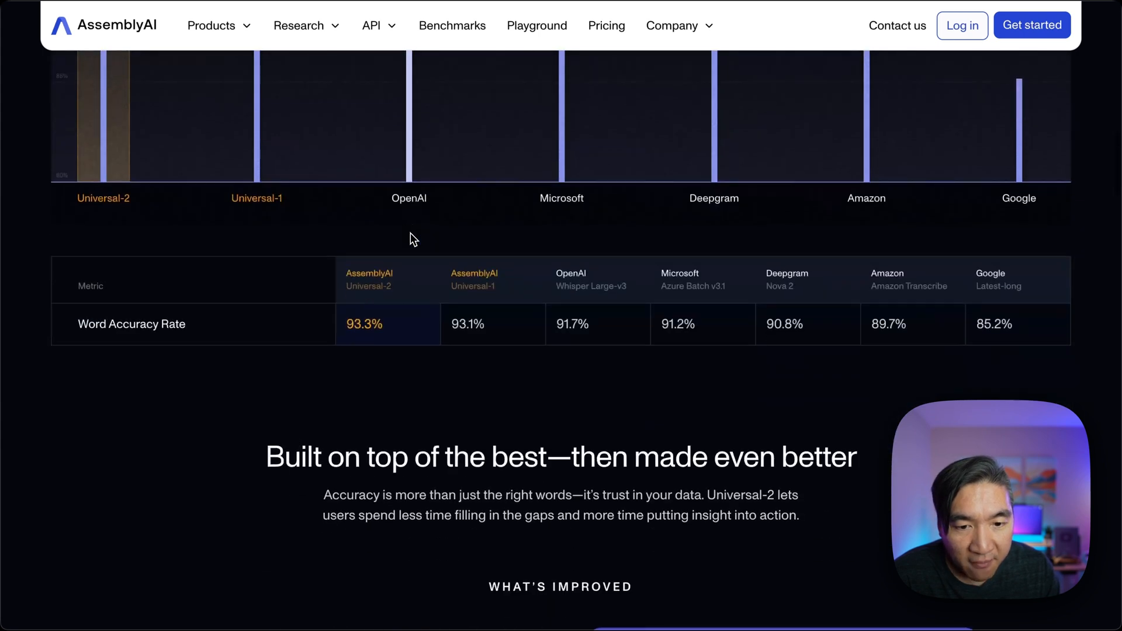
Review proper nouns, formatting, alphanumerics and 72.9% vs 25.9% preference, down to the transcript comparison.
{"action": "scroll", "scroll_direction": "down", "scroll_amount": 3}
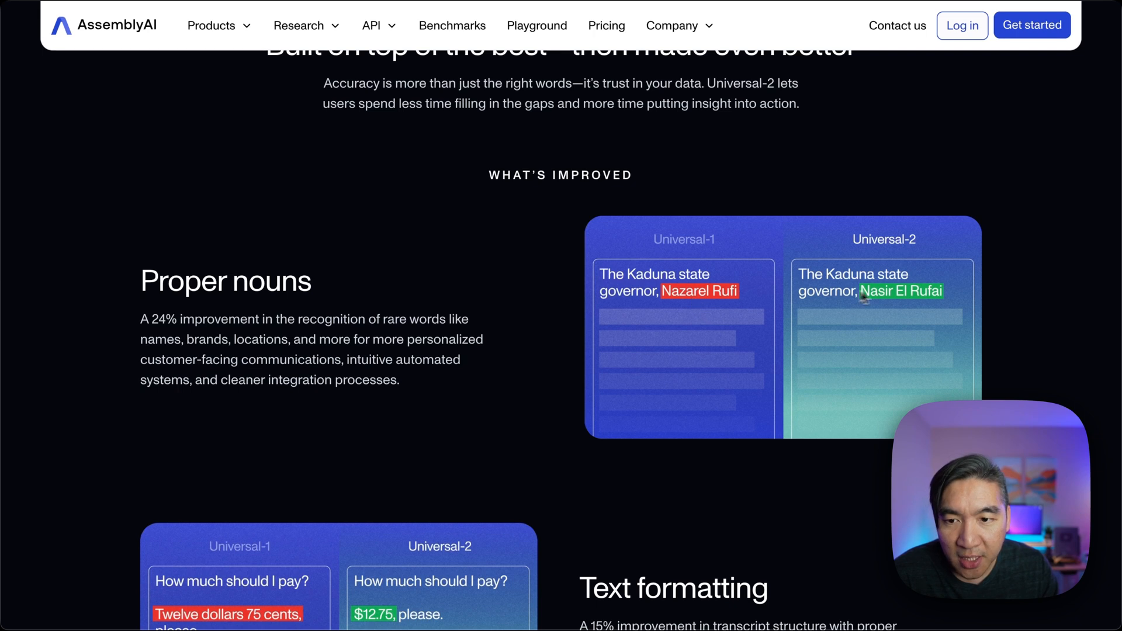
{"action": "scroll", "scroll_direction": "down", "scroll_amount": 3}
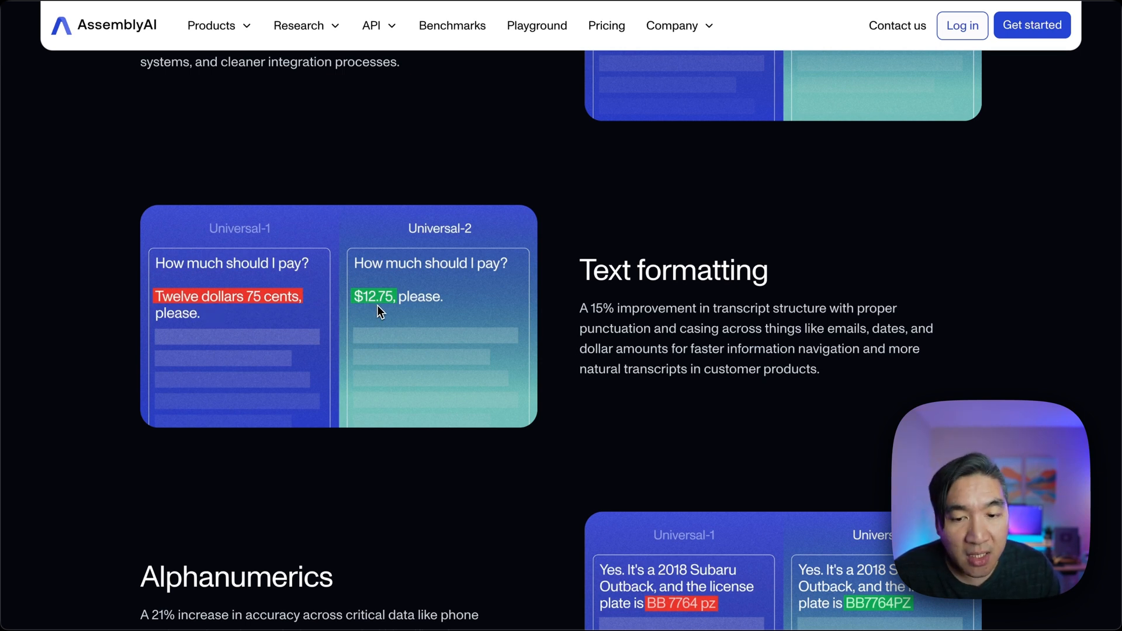
{"action": "scroll", "scroll_direction": "down", "scroll_amount": 3}
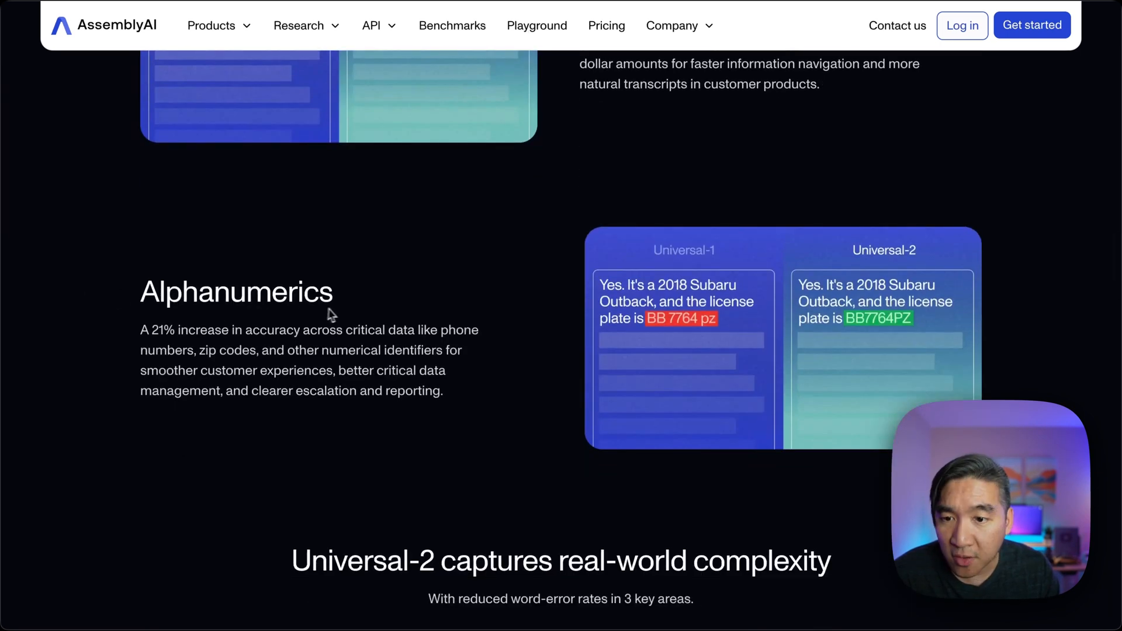
{"action": "mouse_move", "coordinate": [683, 337]}
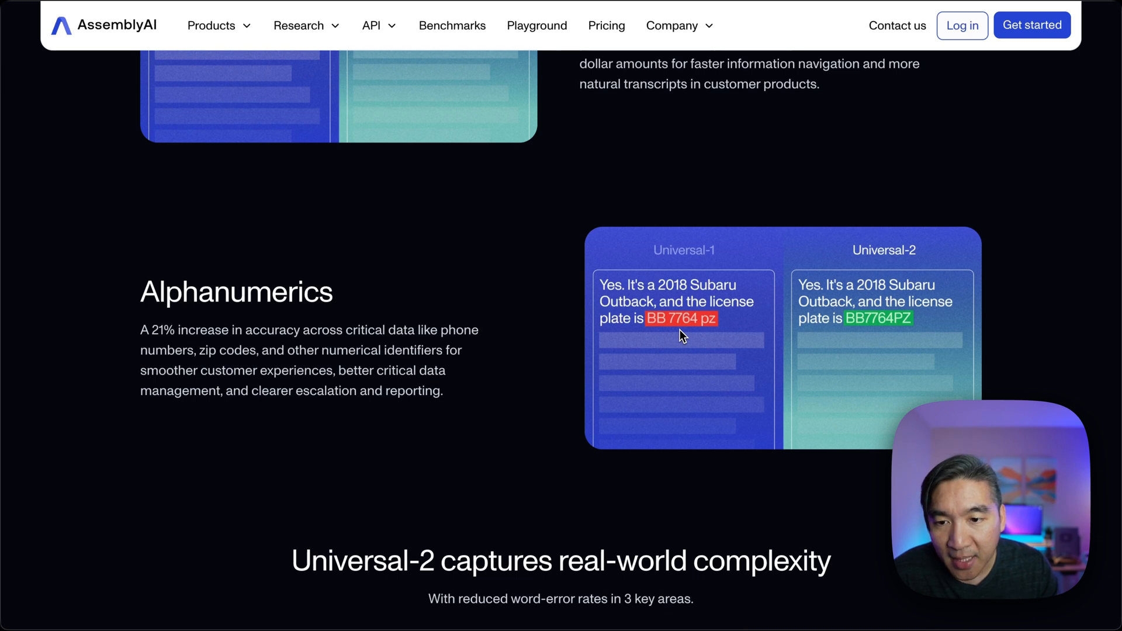
{"action": "mouse_move", "coordinate": [891, 256]}
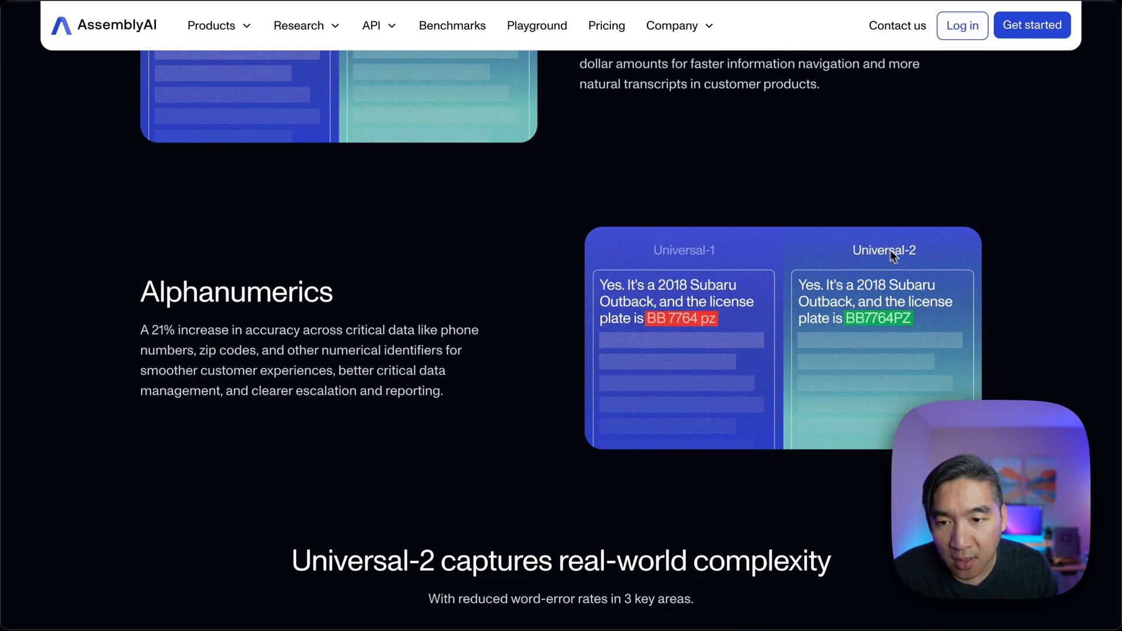
{"action": "scroll", "scroll_direction": "down", "scroll_amount": 3}
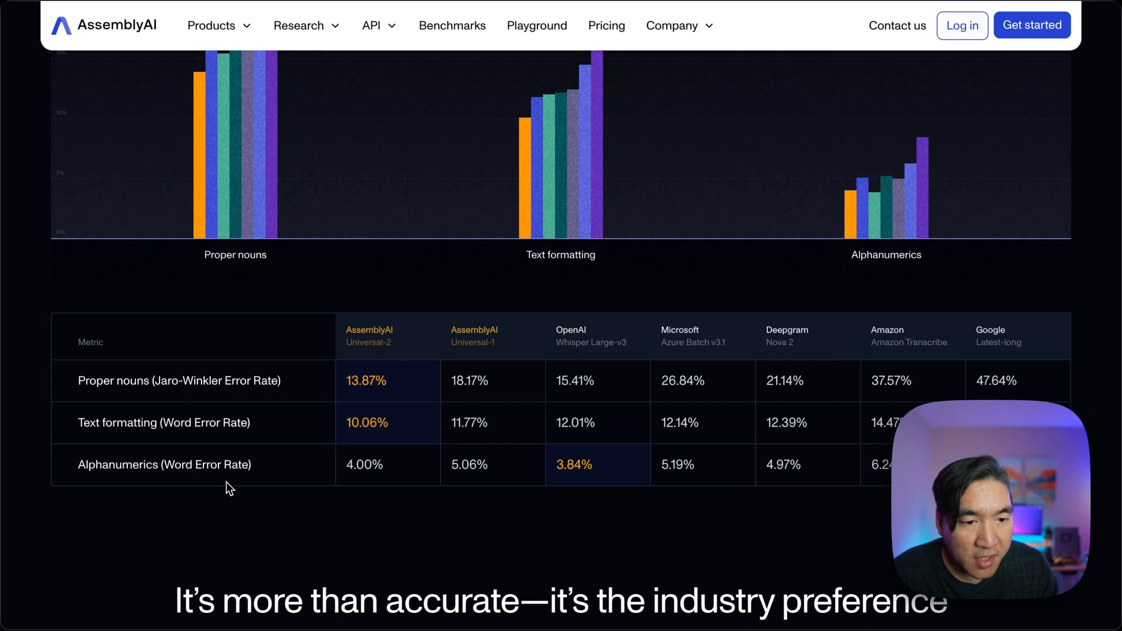
{"action": "mouse_move", "coordinate": [362, 428]}
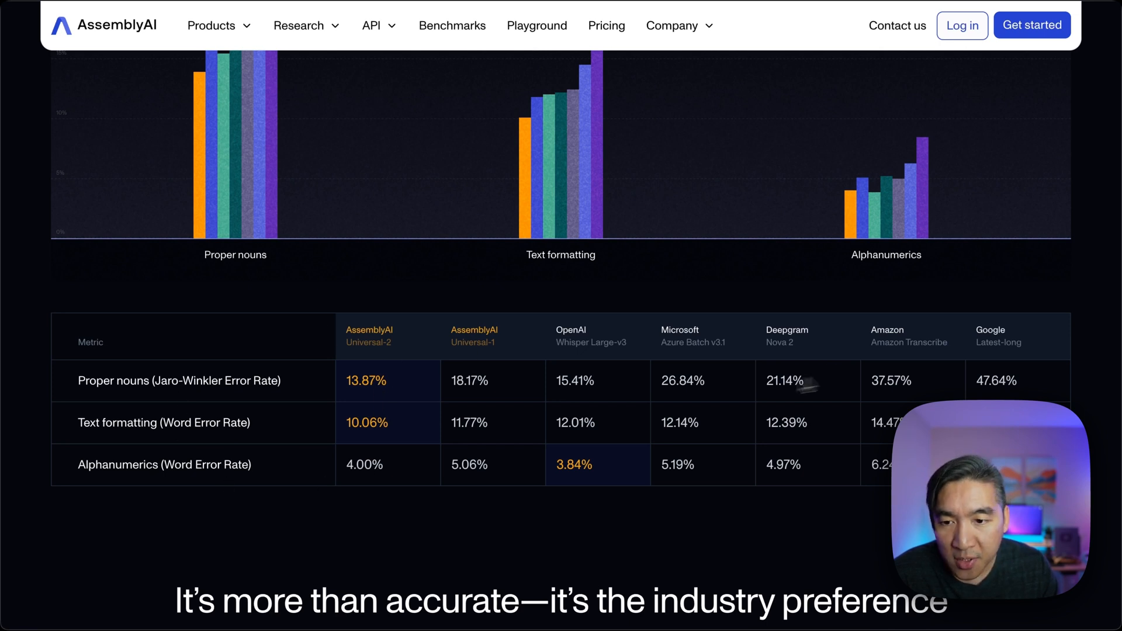
{"action": "scroll", "scroll_direction": "down", "scroll_amount": 3}
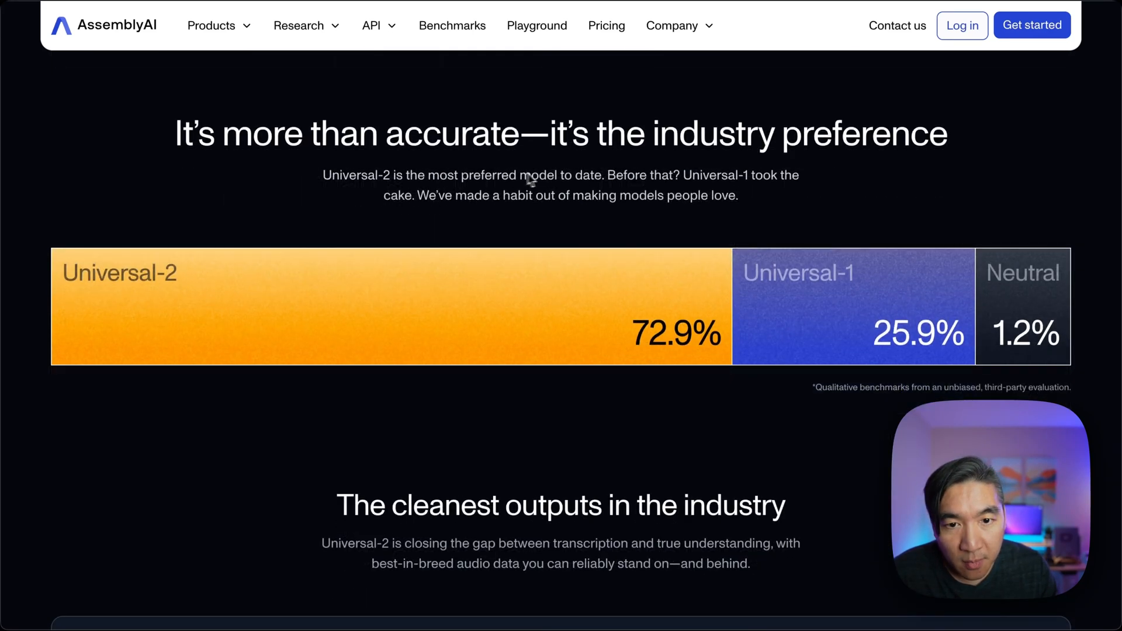
{"action": "mouse_move", "coordinate": [612, 307]}
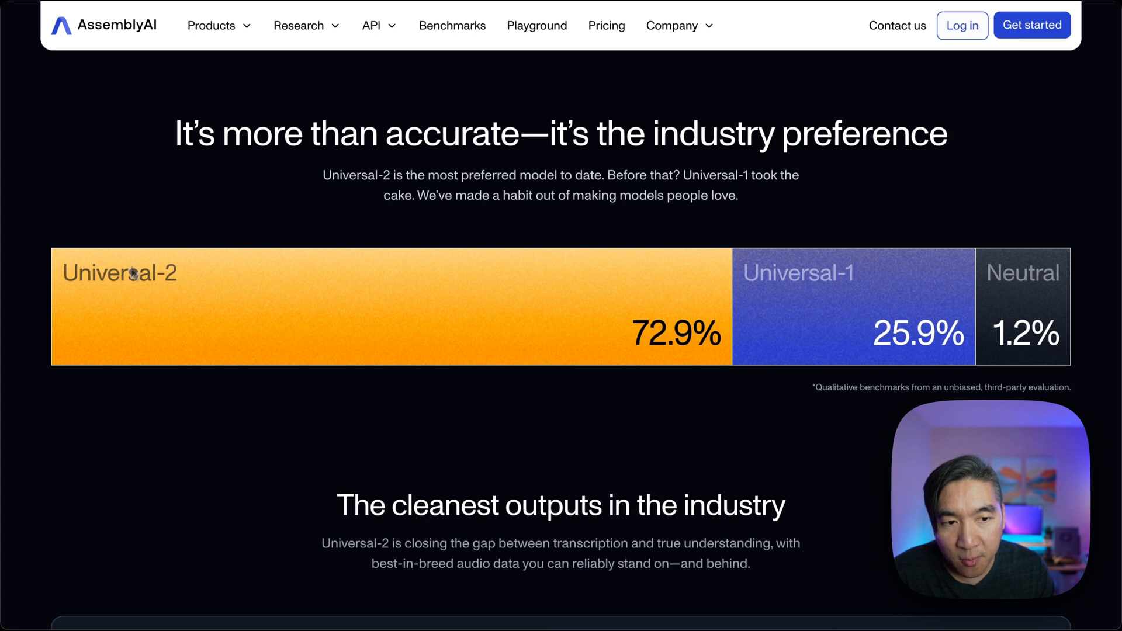
{"action": "mouse_move", "coordinate": [244, 400]}
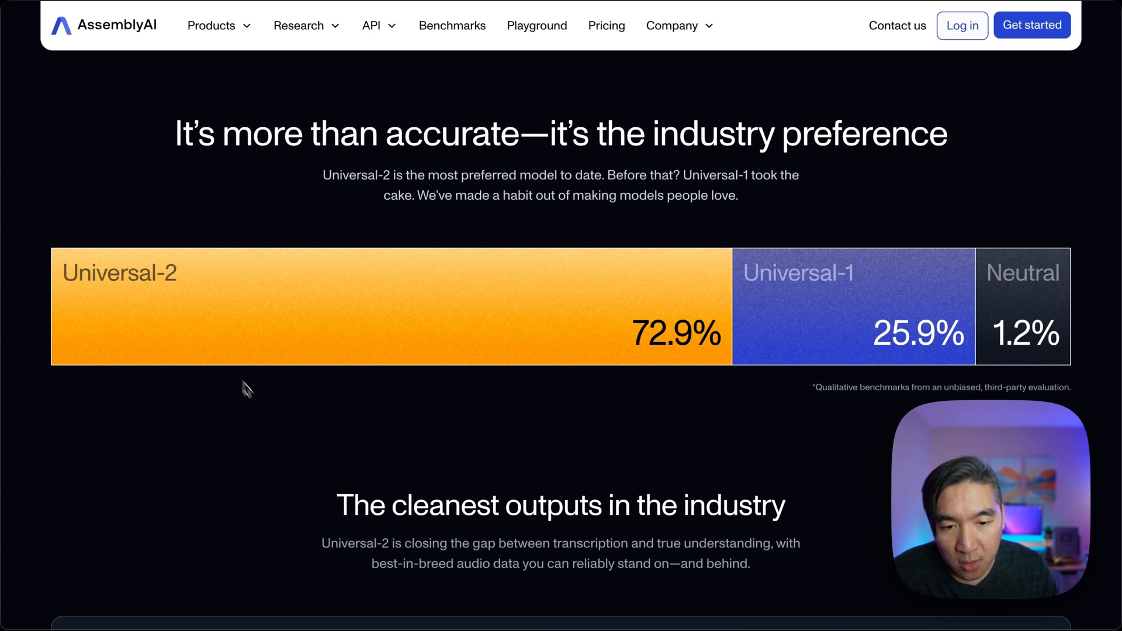
{"action": "scroll", "scroll_direction": "down", "scroll_amount": 3}
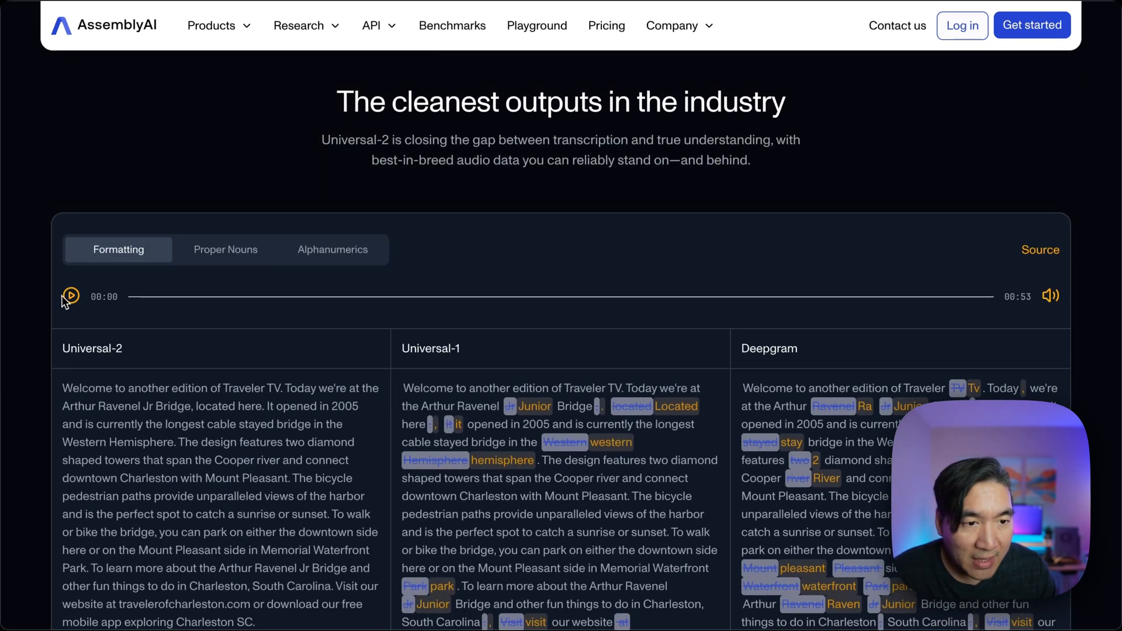
Reach the 'Universal-2 is all-in-one' Python API example at the bottom of the page.
{"action": "scroll", "scroll_direction": "down", "scroll_amount": 3}
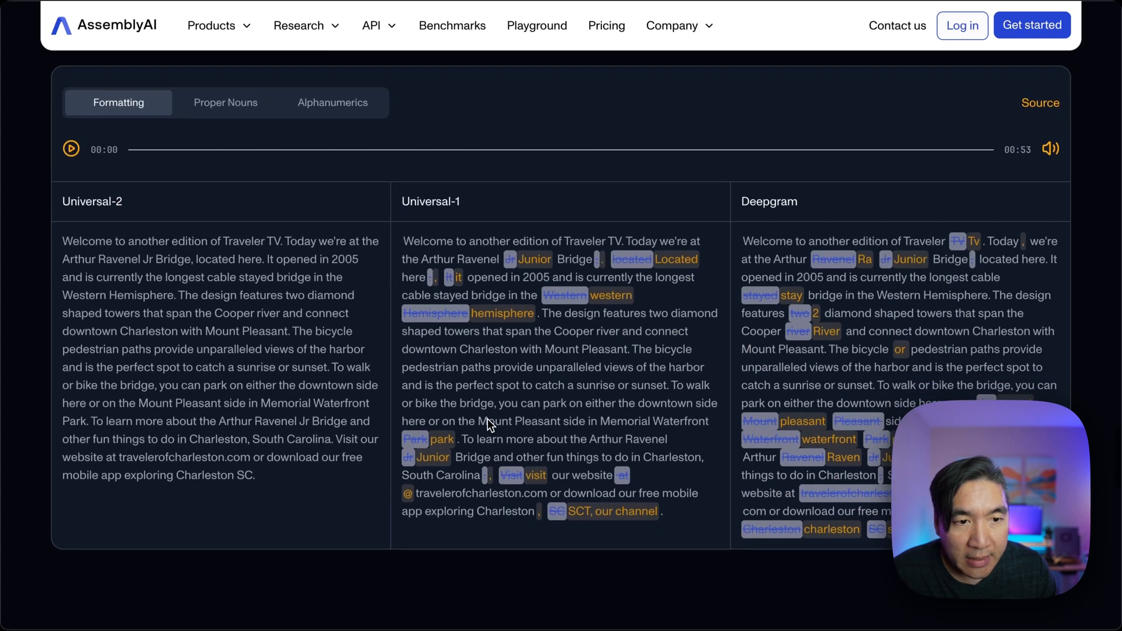
{"action": "mouse_move", "coordinate": [230, 327]}
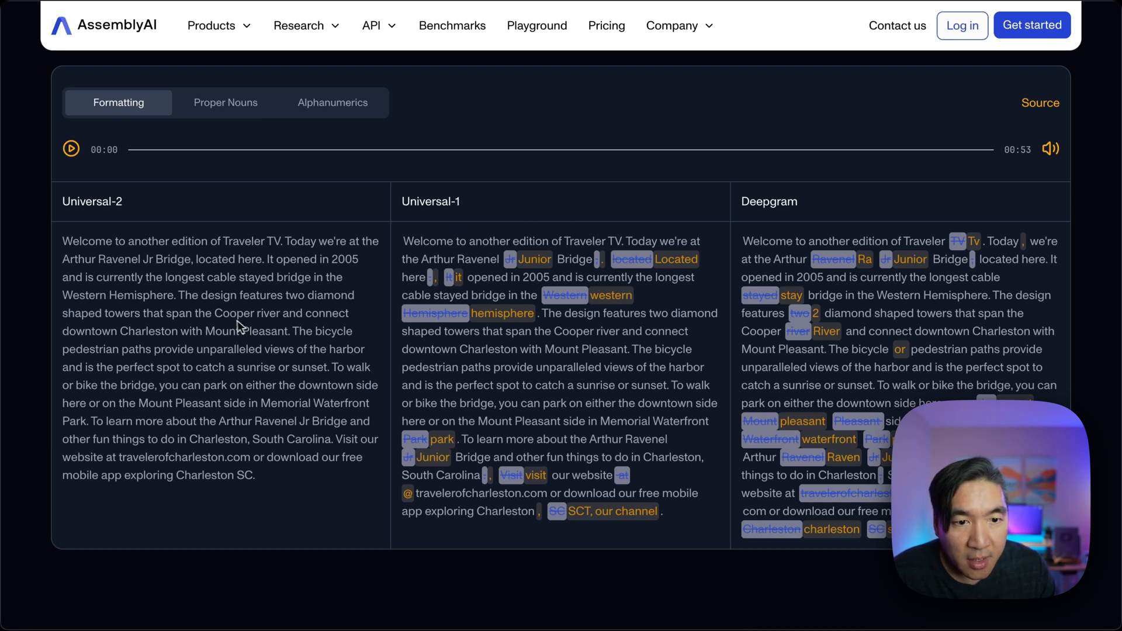
{"action": "scroll", "scroll_direction": "down", "scroll_amount": 3}
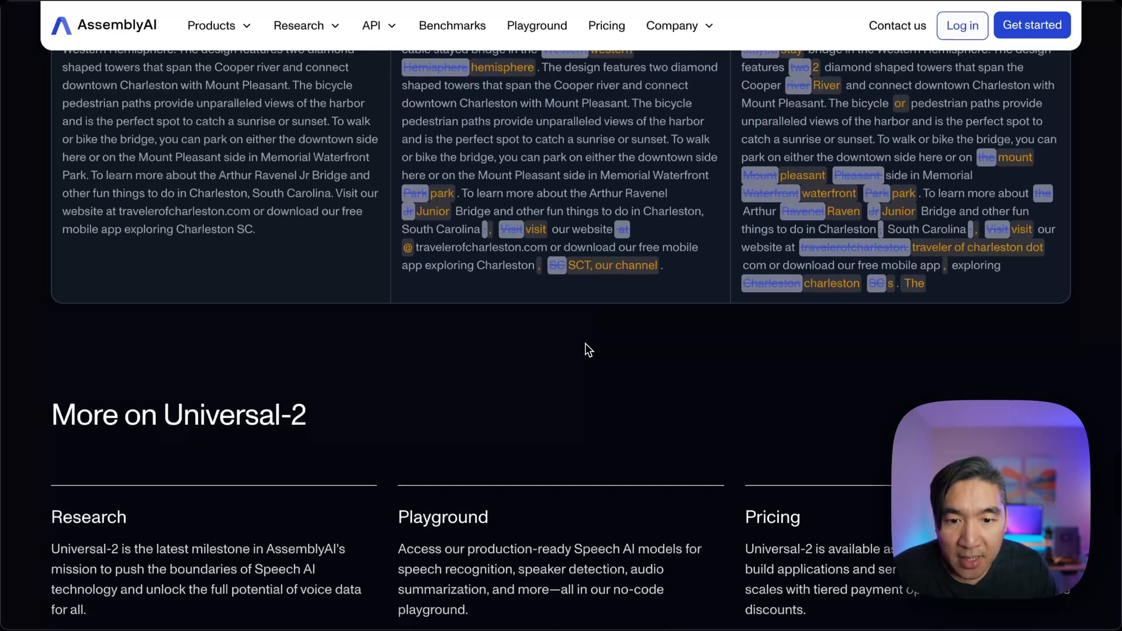
{"action": "scroll", "scroll_direction": "down", "scroll_amount": 3}
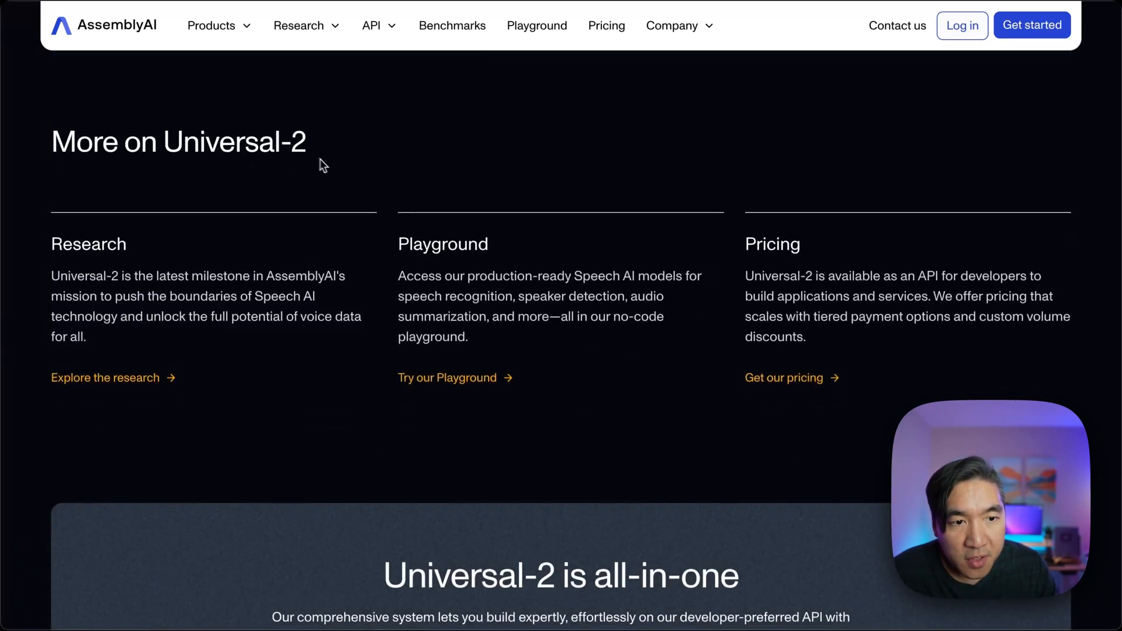
{"action": "scroll", "scroll_direction": "down", "scroll_amount": 3}
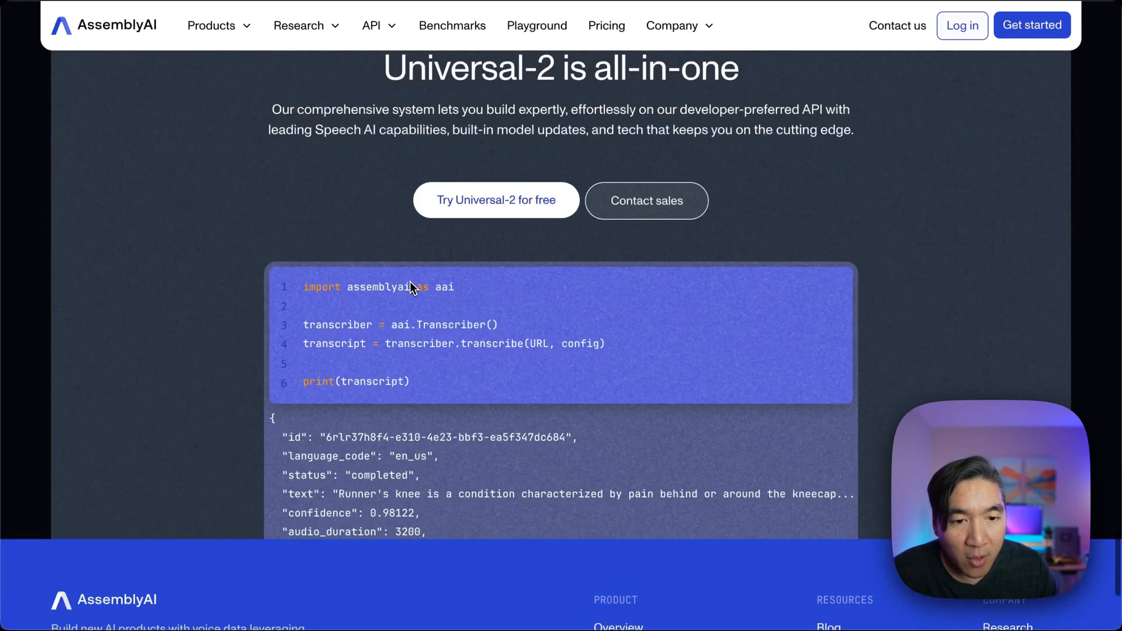
{"action": "mouse_move", "coordinate": [166, 380]}
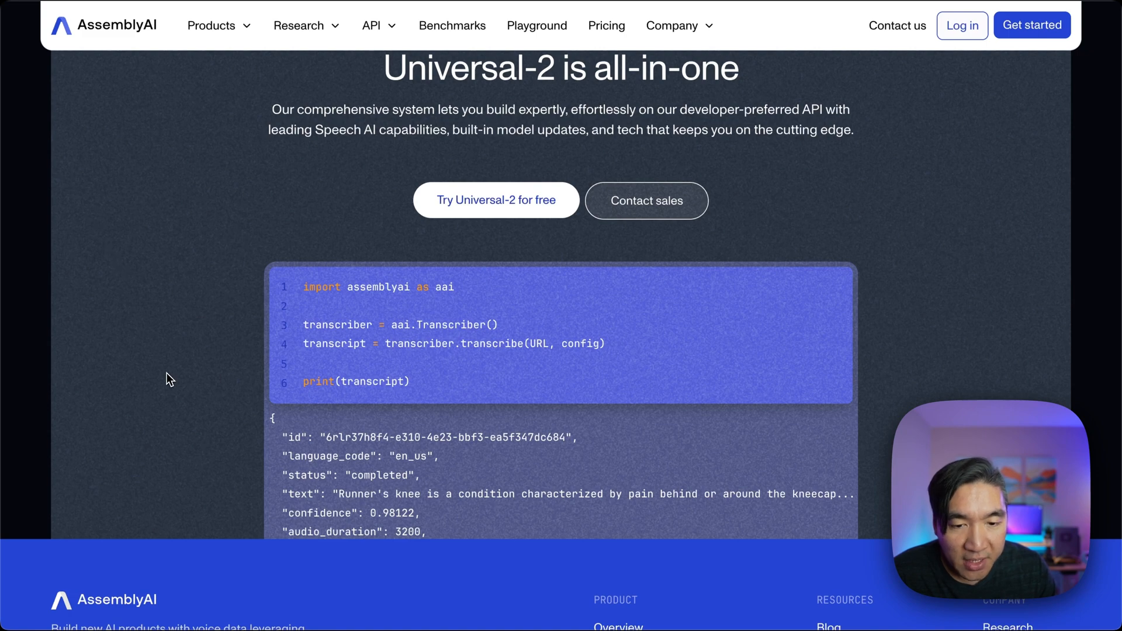
{"action": "scroll", "scroll_direction": "down", "scroll_amount": 3}
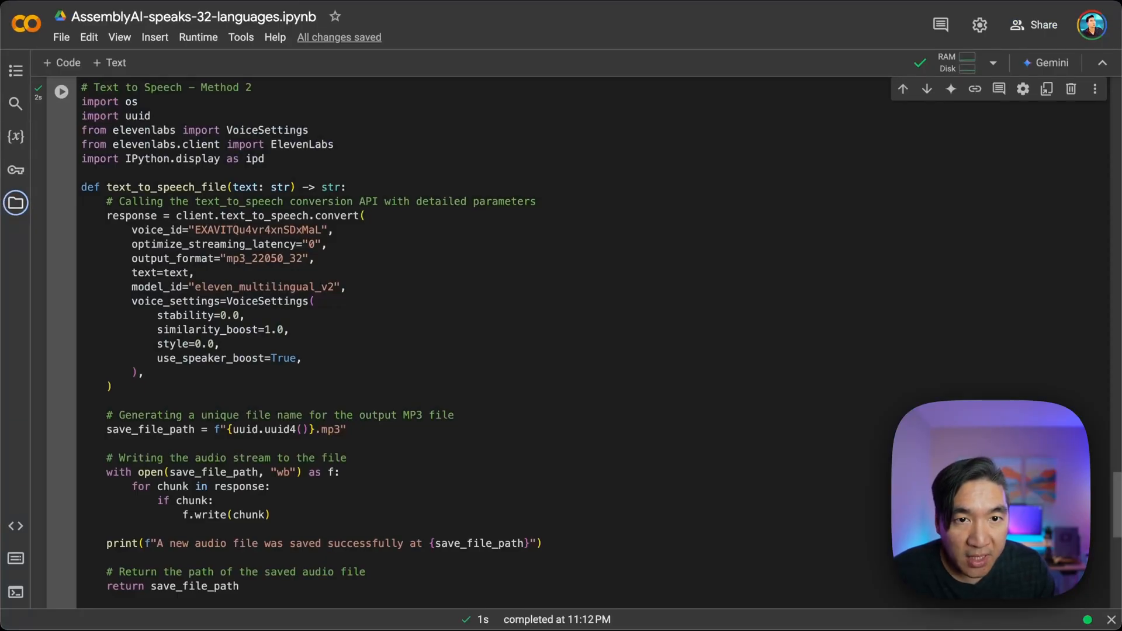
{"action": "mouse_move", "coordinate": [366, 330]}
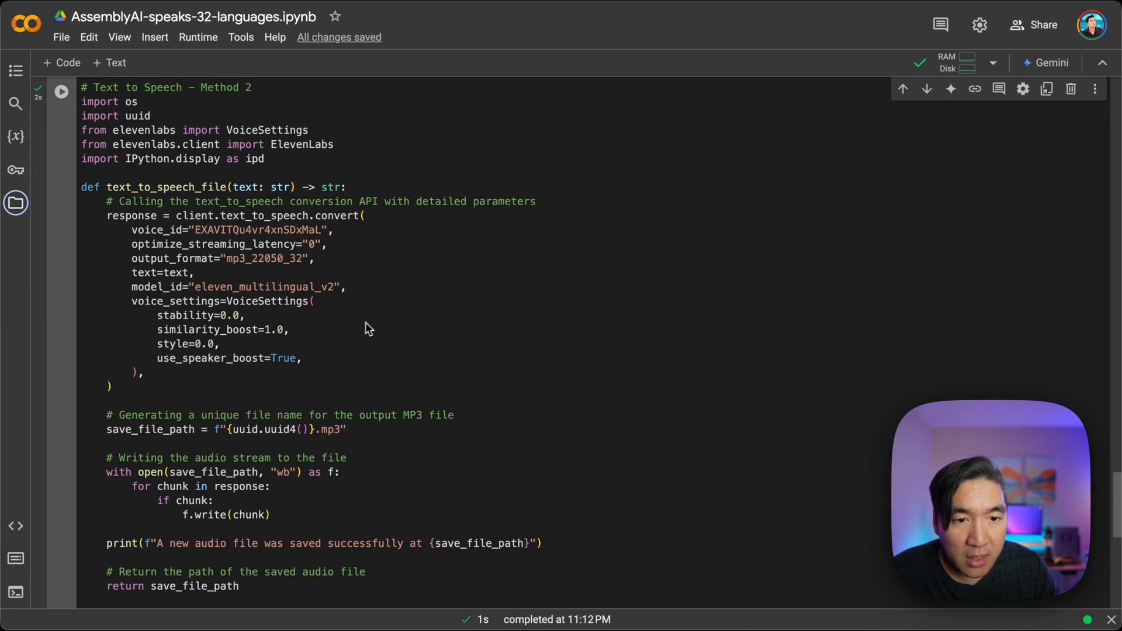